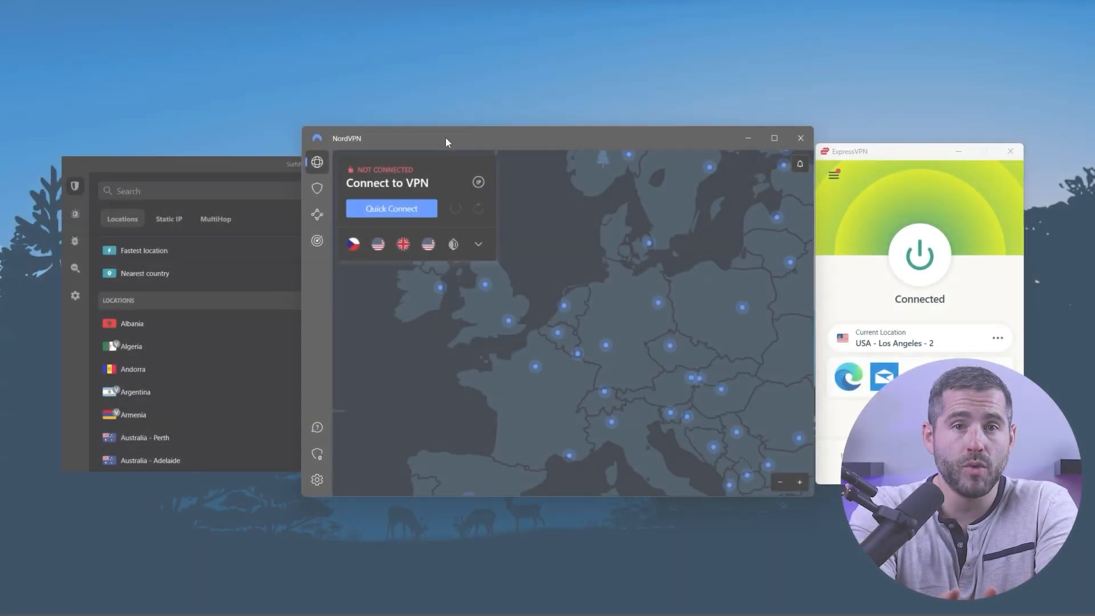
{"action": "mouse_move", "coordinate": [740, 197]}
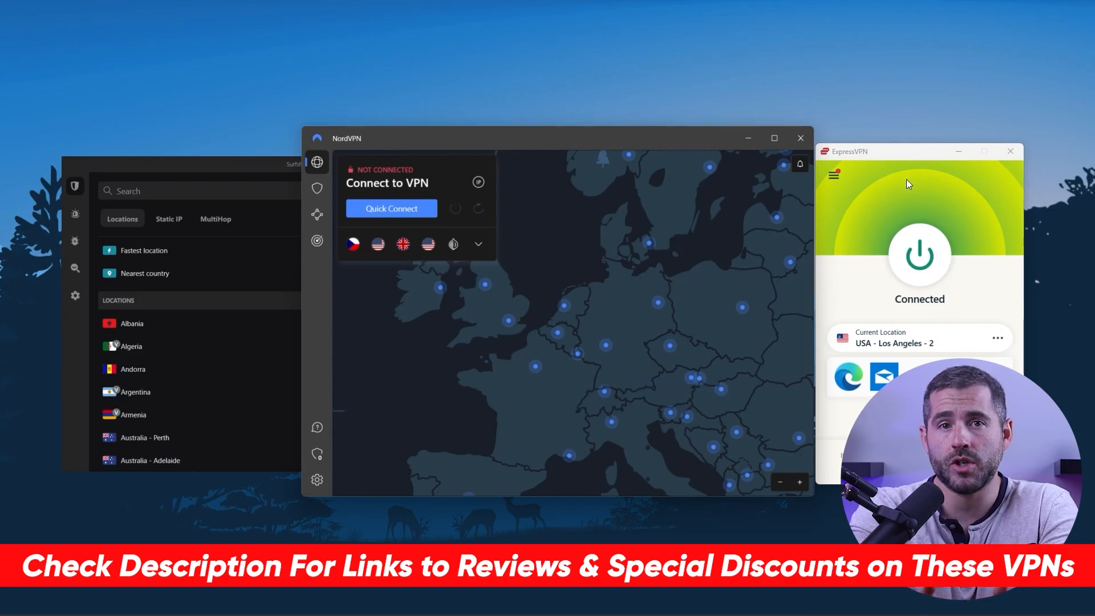
Download the ExpressVPN for Windows installer from the official download page.
{"action": "left_click", "coordinate": [732, 436]}
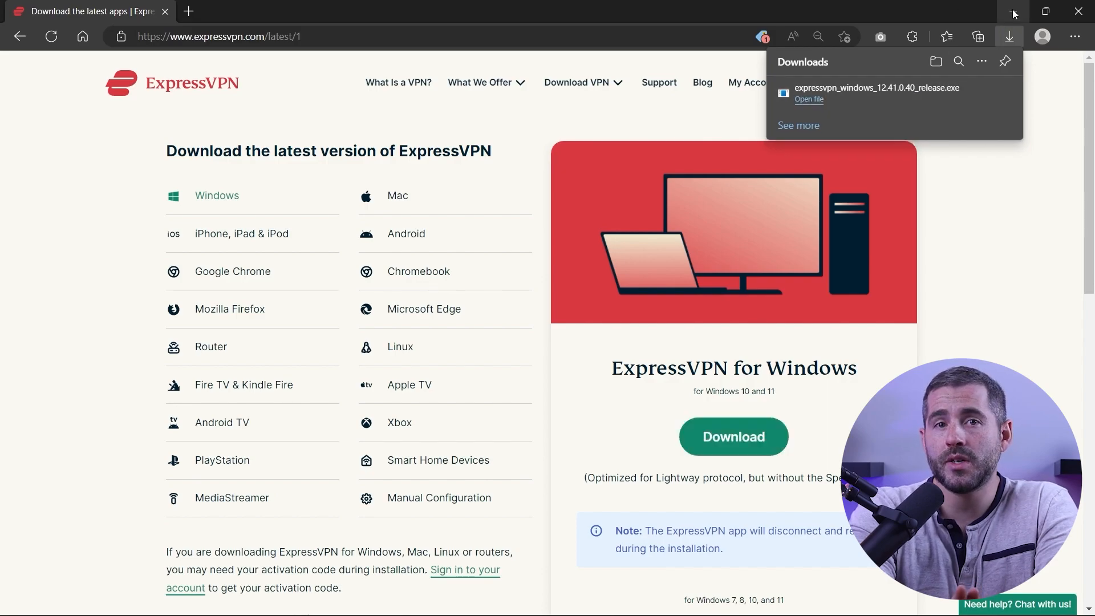
Sign in with the activation code and decline sharing crash reports and diagnostics.
{"action": "left_click", "coordinate": [807, 99]}
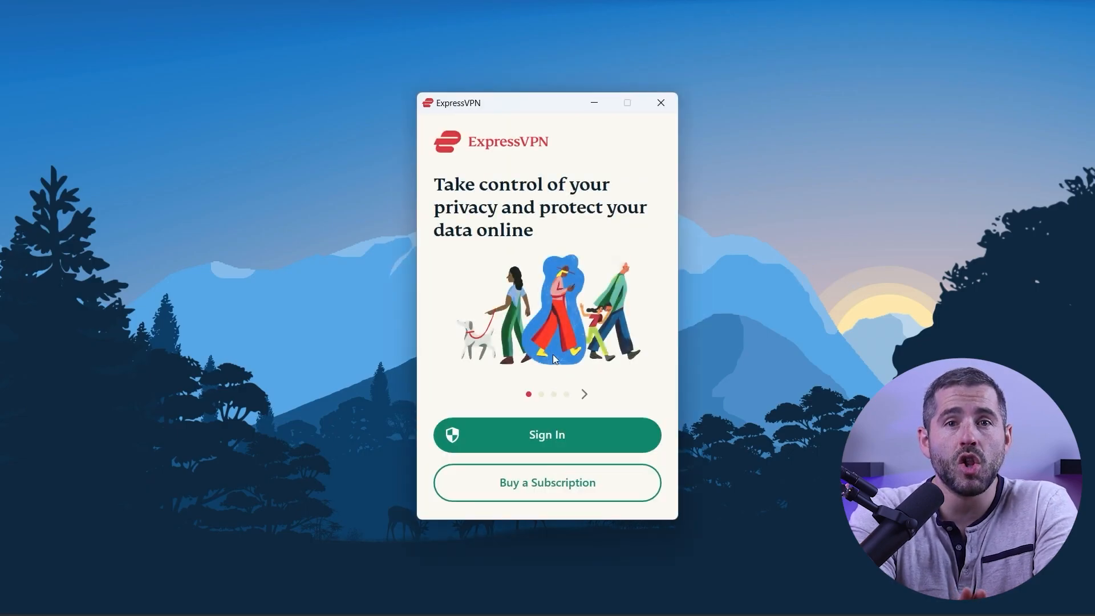
{"action": "left_click", "coordinate": [546, 434]}
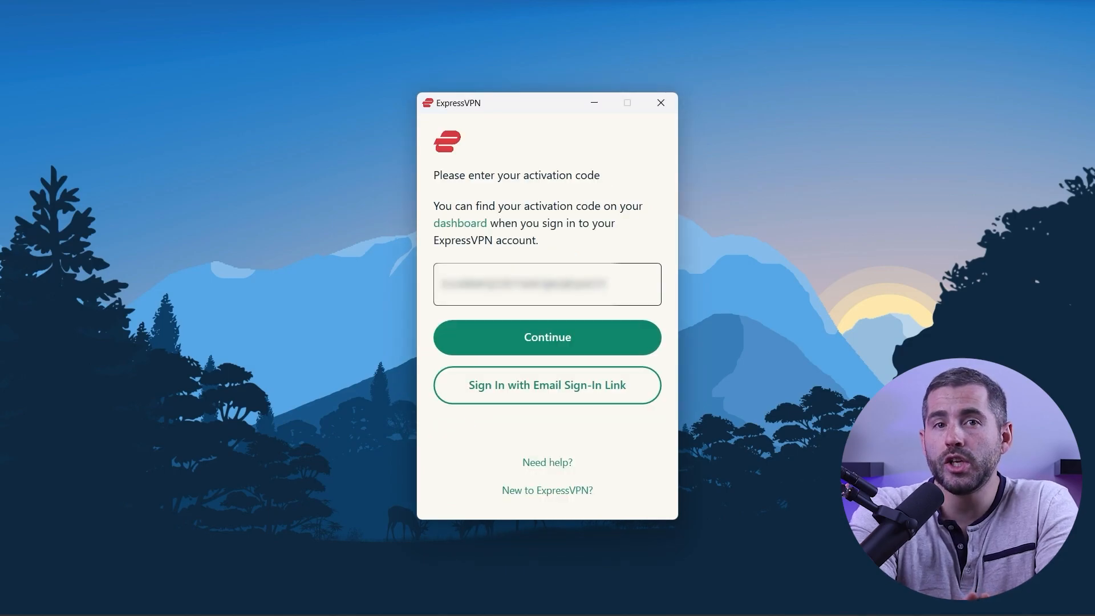
{"action": "left_click", "coordinate": [546, 337]}
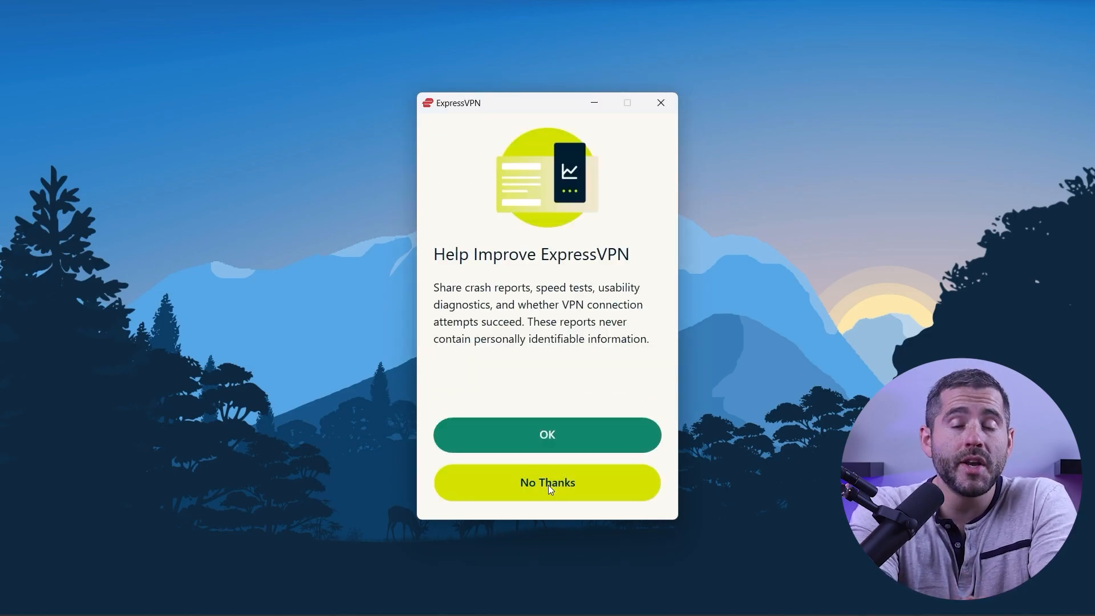
{"action": "left_click", "coordinate": [546, 481]}
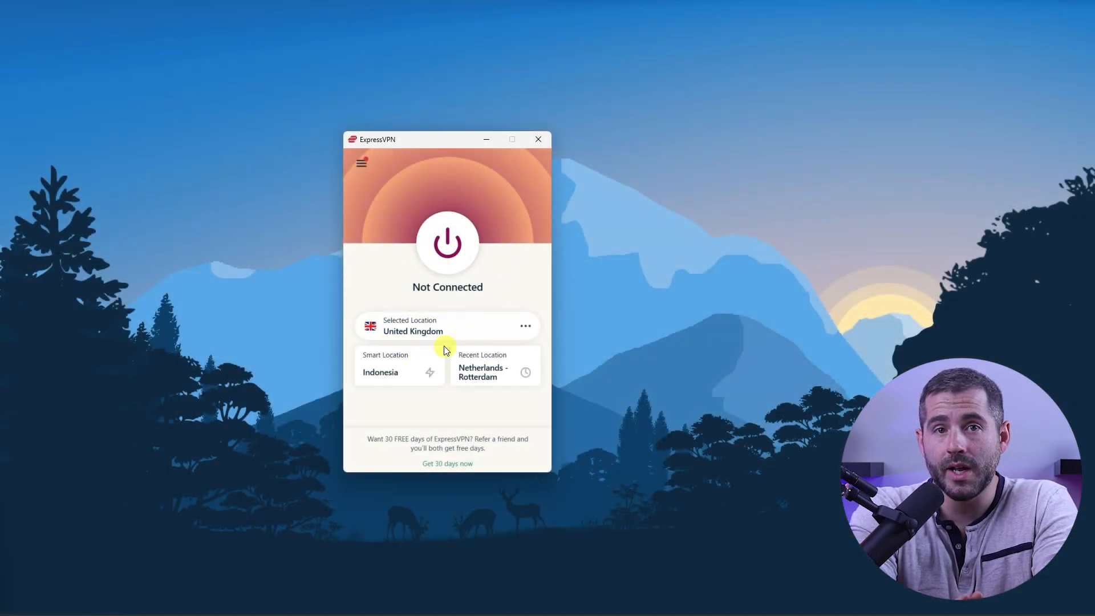
Search All Locations for 'Cambo' and choose Cambodia as the VPN location.
{"action": "left_click", "coordinate": [525, 325]}
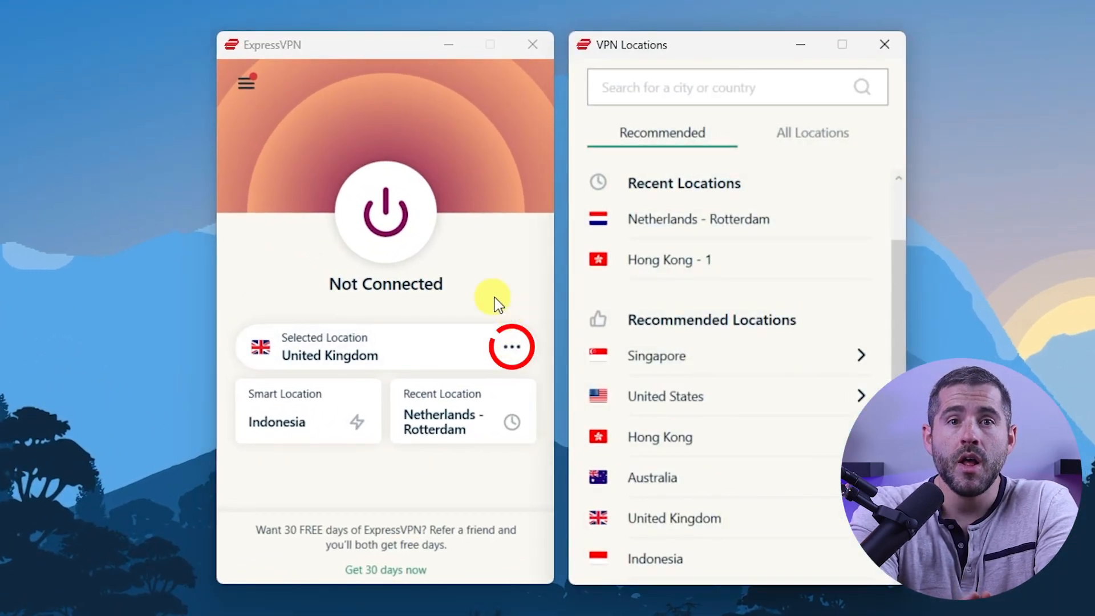
{"action": "left_click", "coordinate": [811, 133]}
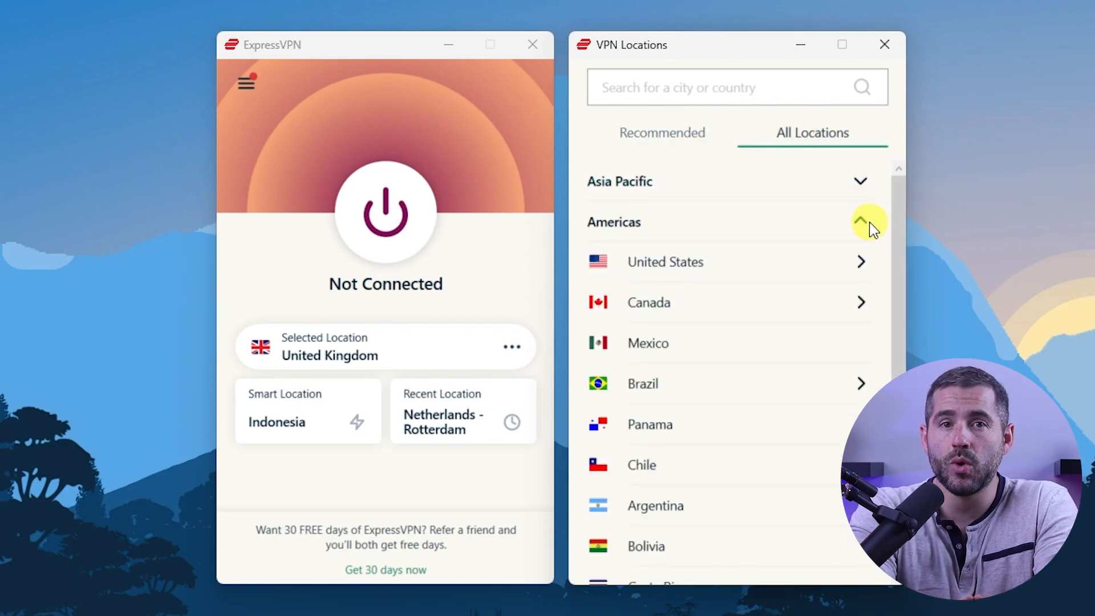
{"action": "left_click", "coordinate": [870, 223]}
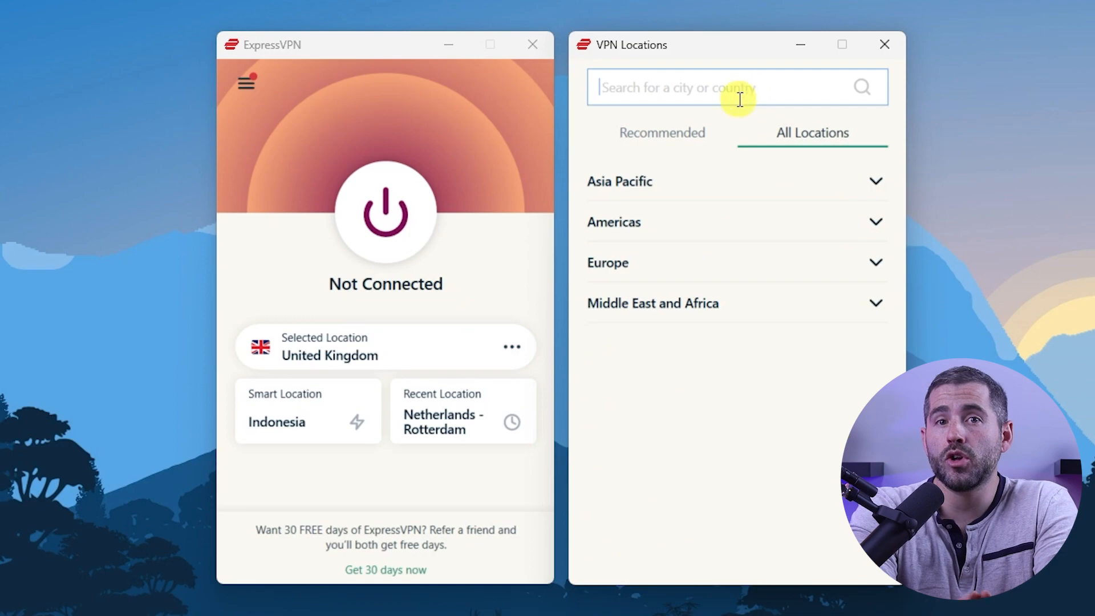
{"action": "type", "text": "Cambodia"}
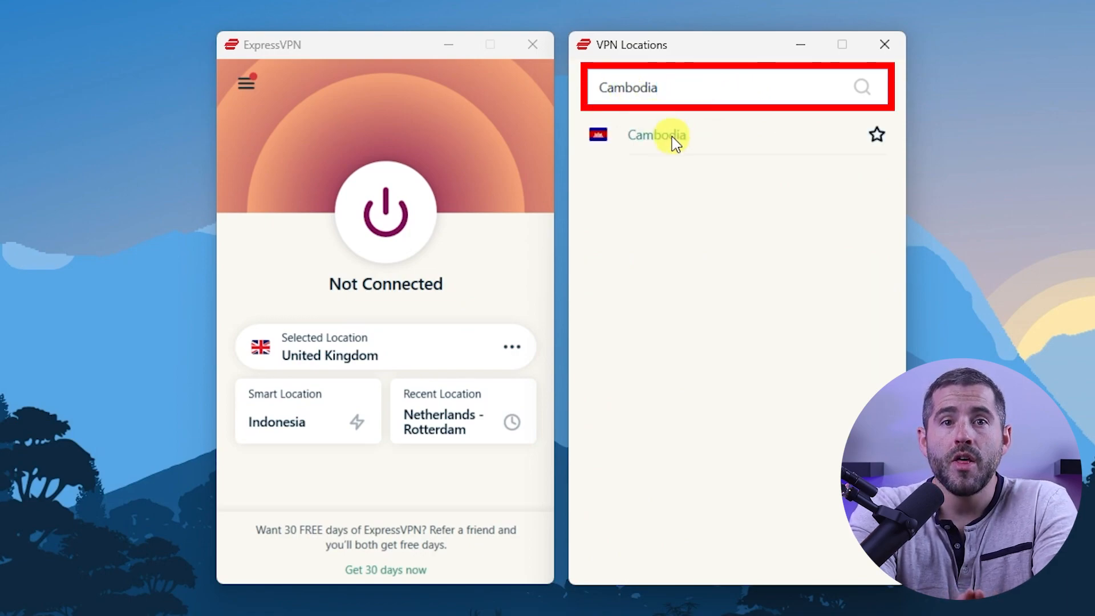
{"action": "left_click", "coordinate": [654, 135]}
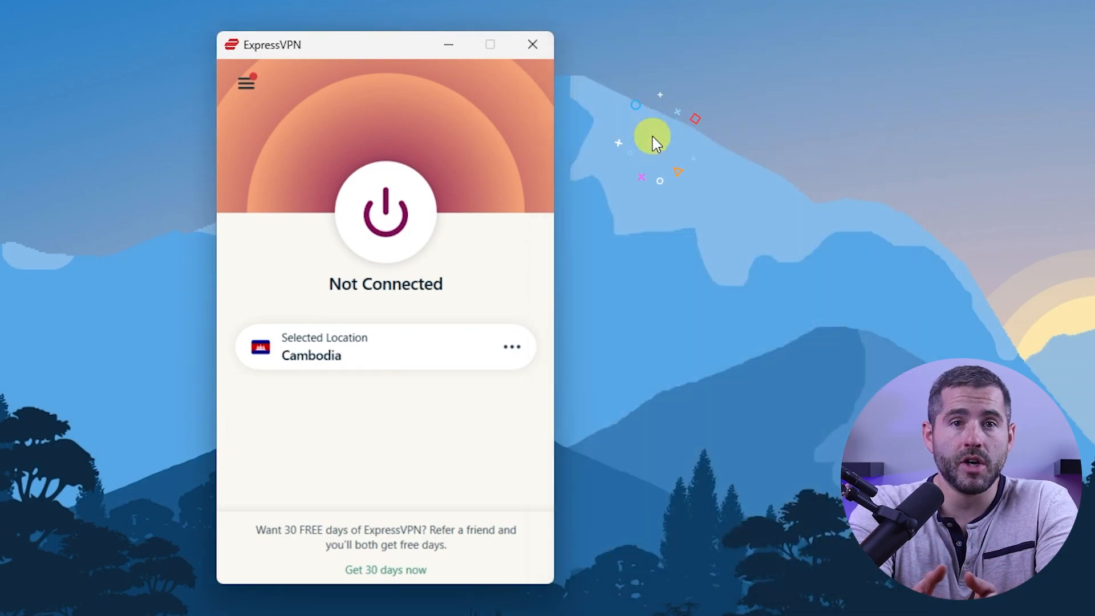
Connect to Cambodia, disconnect, review the locations list and reconnect to Cambodia.
{"action": "left_click", "coordinate": [385, 213]}
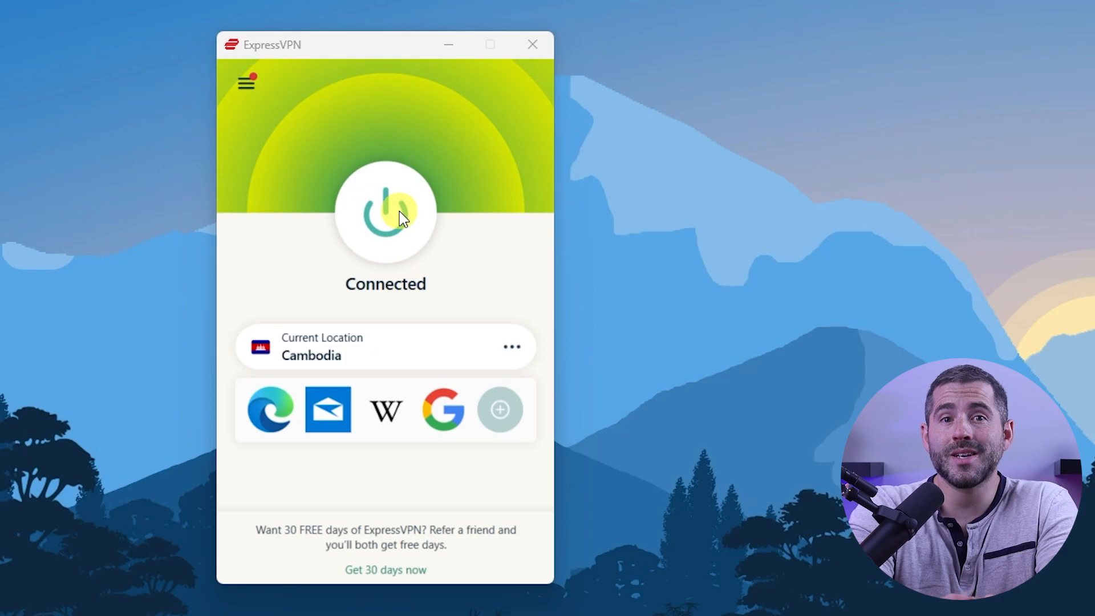
{"action": "left_click", "coordinate": [384, 213]}
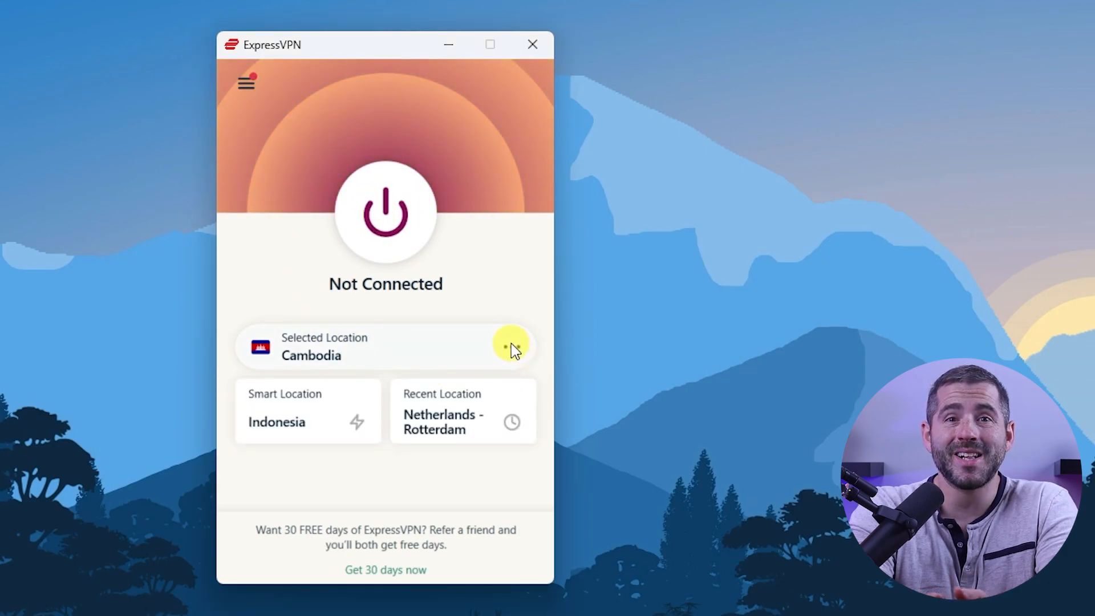
{"action": "left_click", "coordinate": [511, 347]}
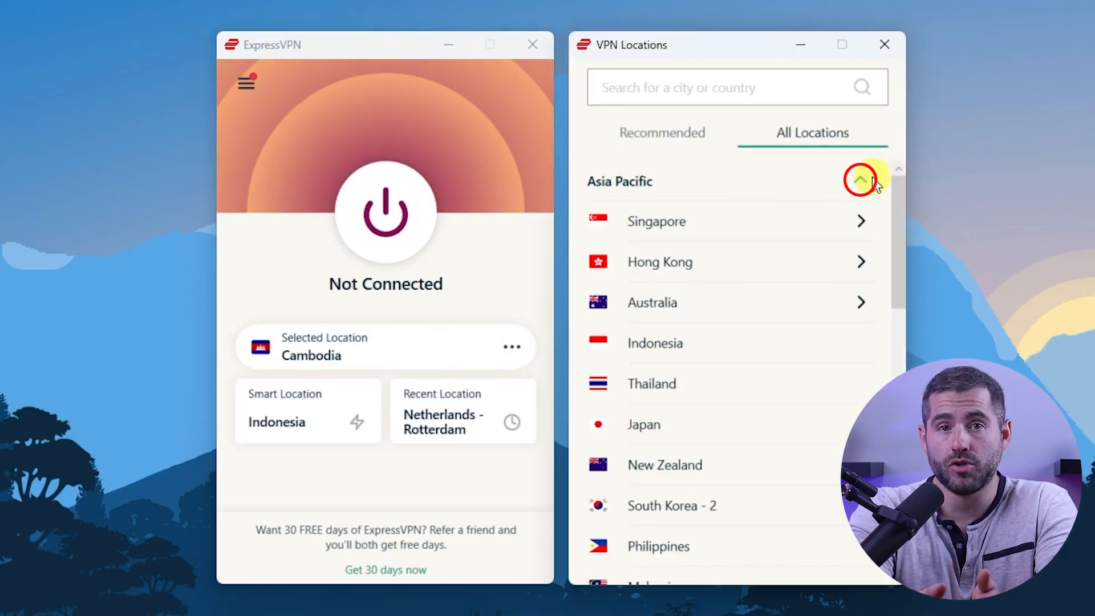
{"action": "scroll", "scroll_direction": "down", "scroll_amount": 3}
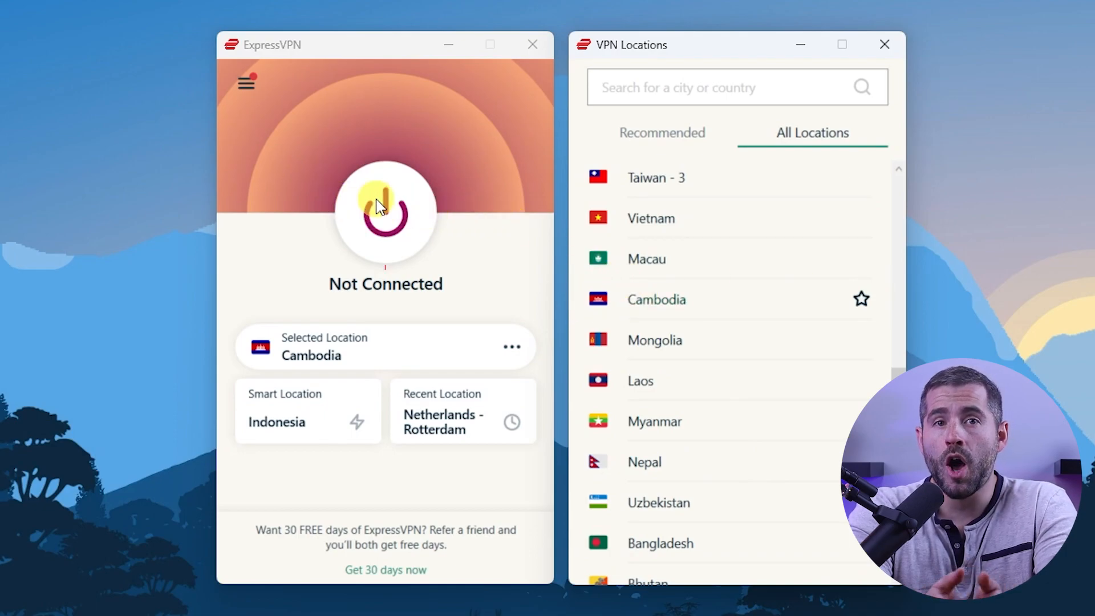
{"action": "left_click", "coordinate": [384, 212]}
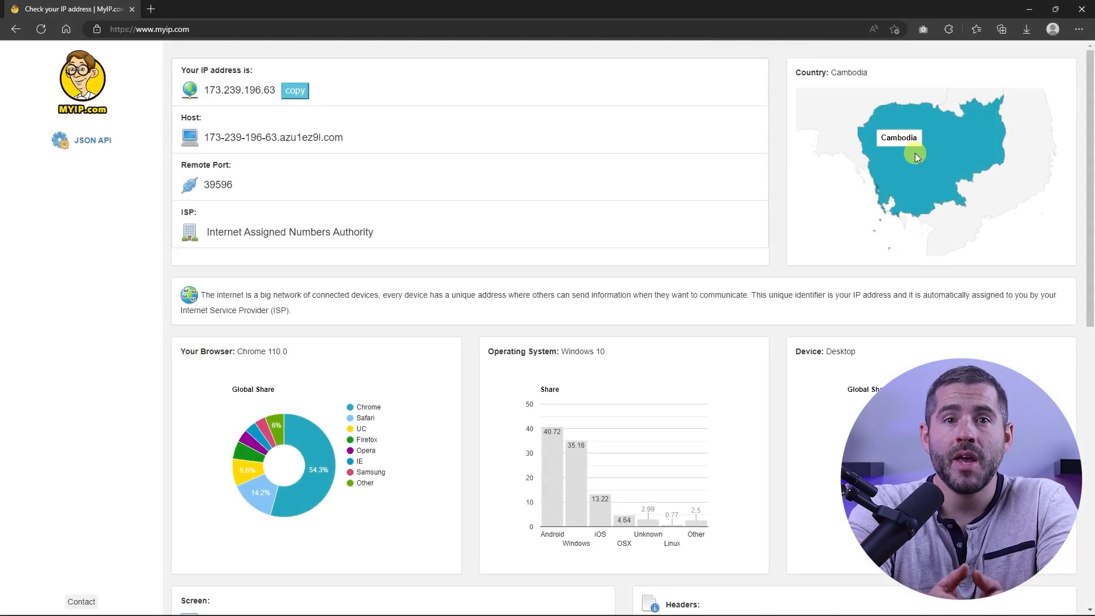
{"action": "mouse_move", "coordinate": [197, 64]}
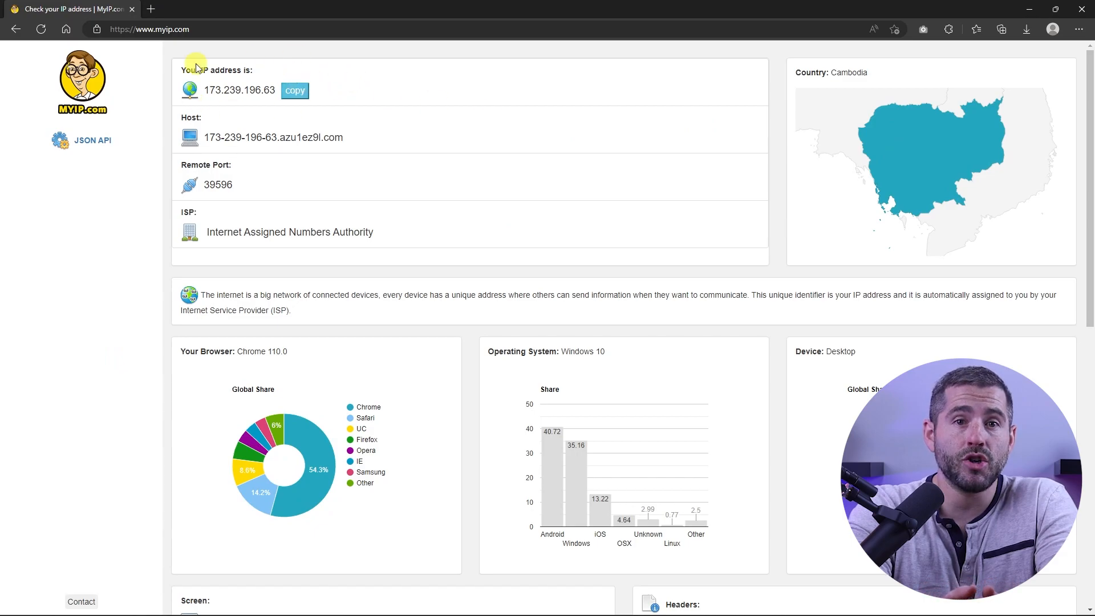
{"action": "mouse_move", "coordinate": [927, 135]}
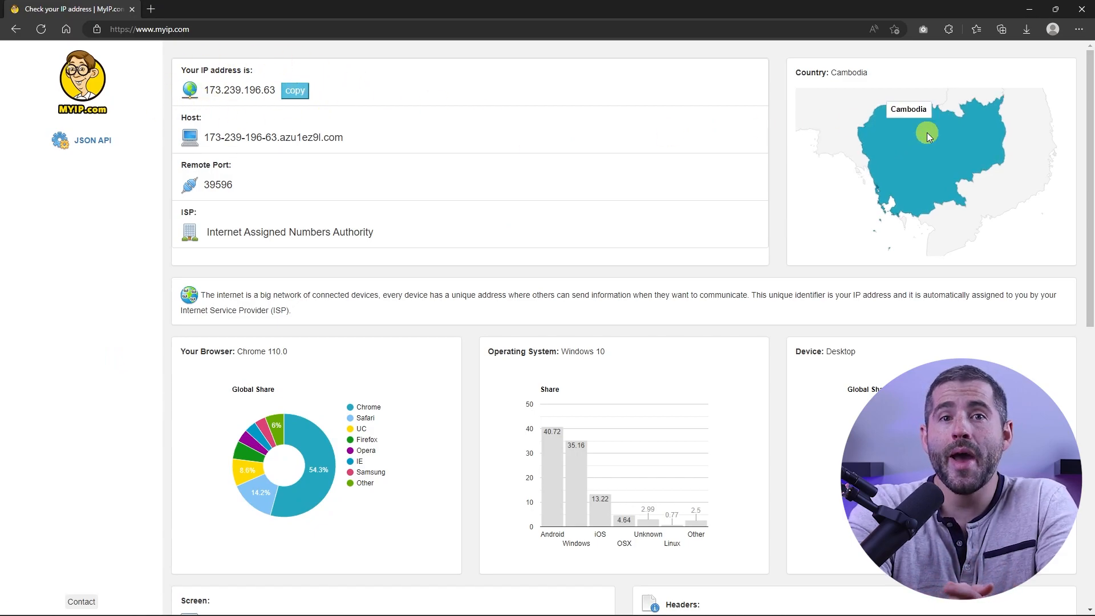
{"action": "mouse_move", "coordinate": [855, 92]}
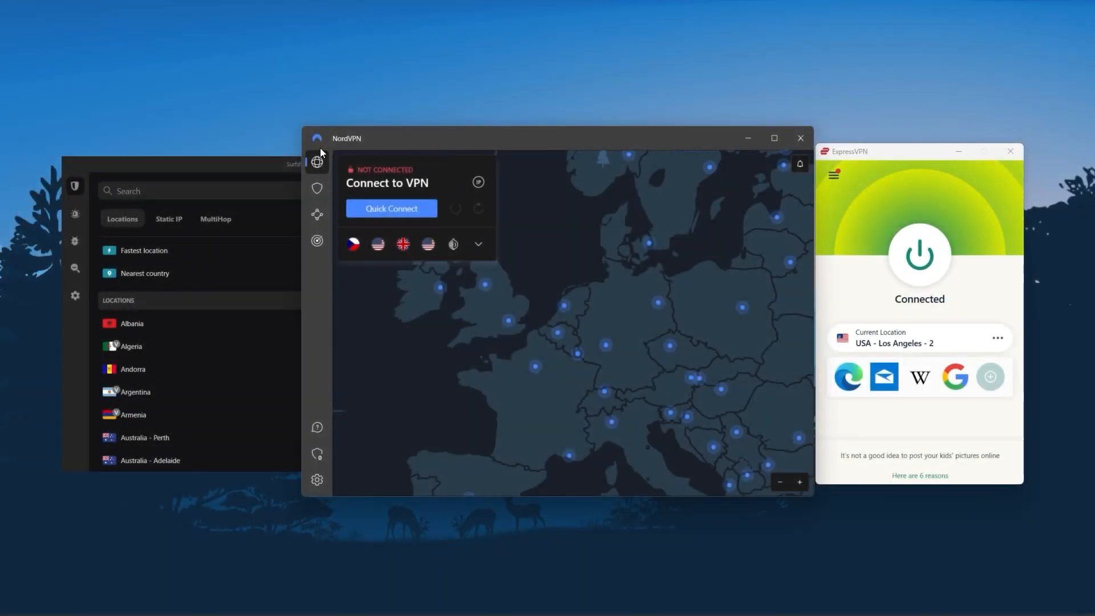
{"action": "mouse_move", "coordinate": [276, 160]}
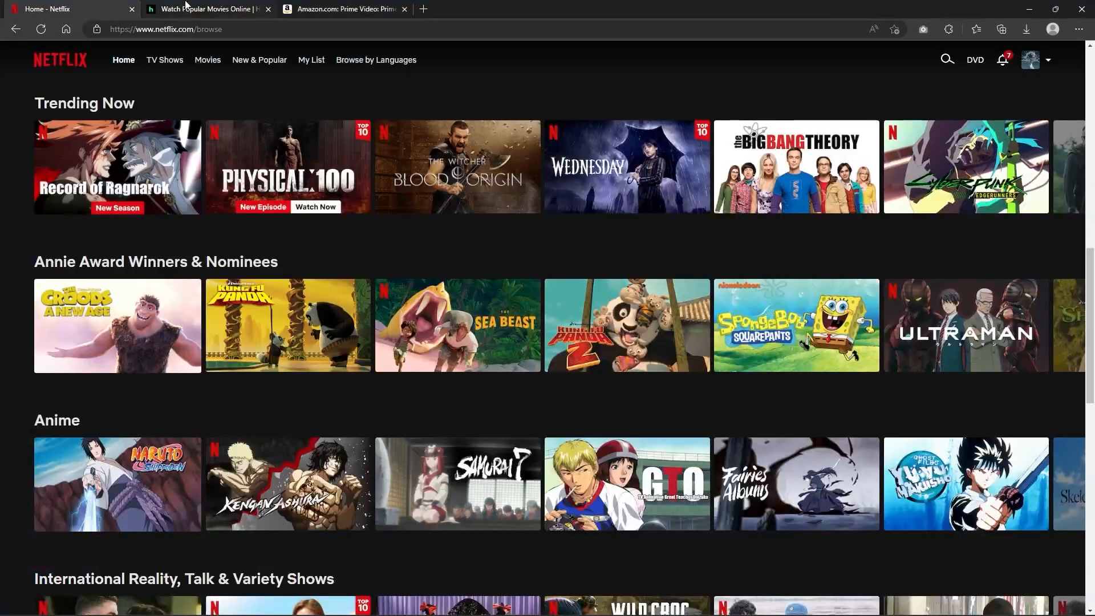
Switch to the next streaming site's page while connected to USA - Los Angeles - 2.
{"action": "left_click", "coordinate": [341, 8]}
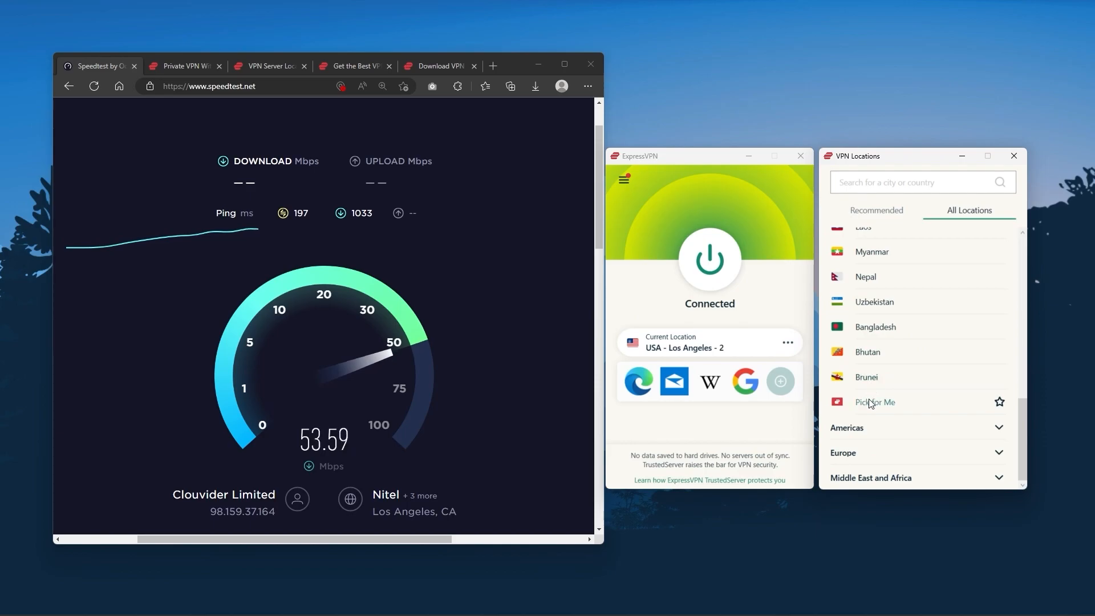
Scroll through all server countries in the app and website table, then close the VPN Locations window.
{"action": "scroll", "scroll_direction": "down", "scroll_amount": 3}
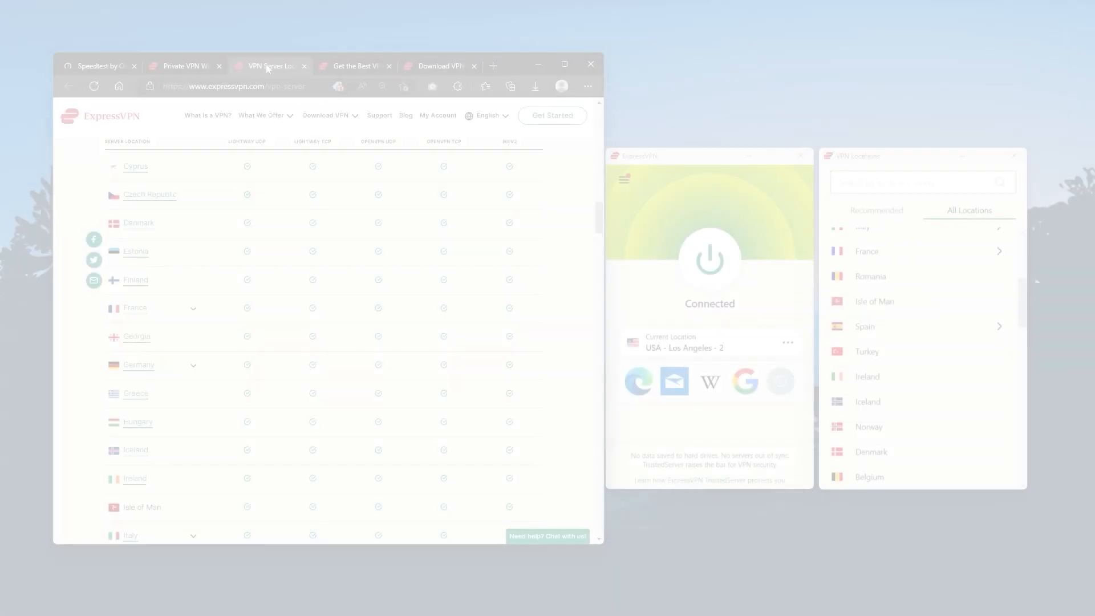
{"action": "scroll", "scroll_direction": "up", "scroll_amount": 3}
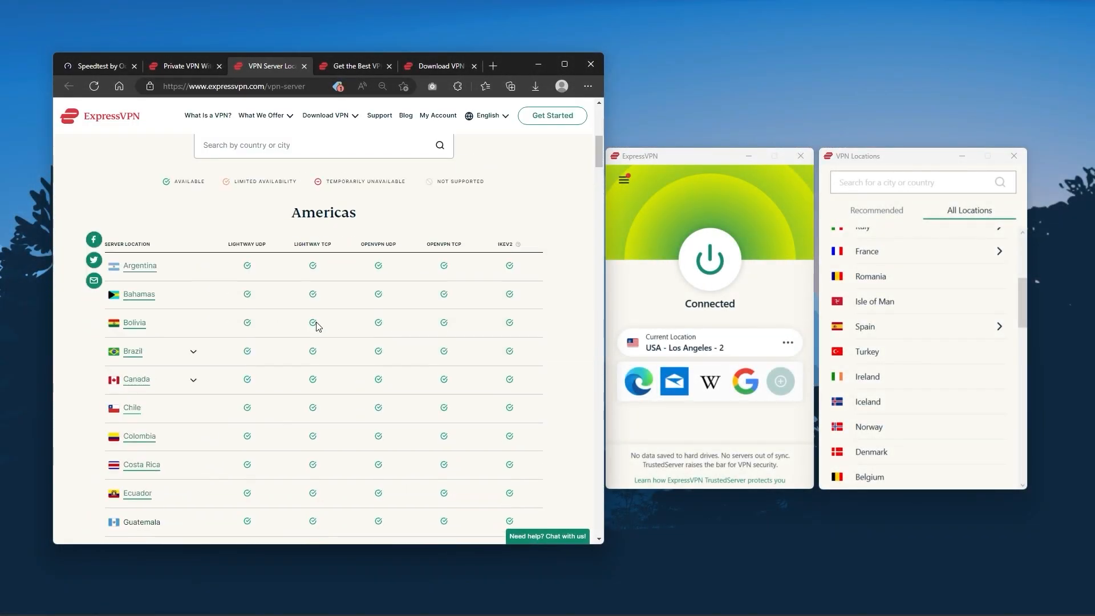
{"action": "scroll", "scroll_direction": "down", "scroll_amount": 3}
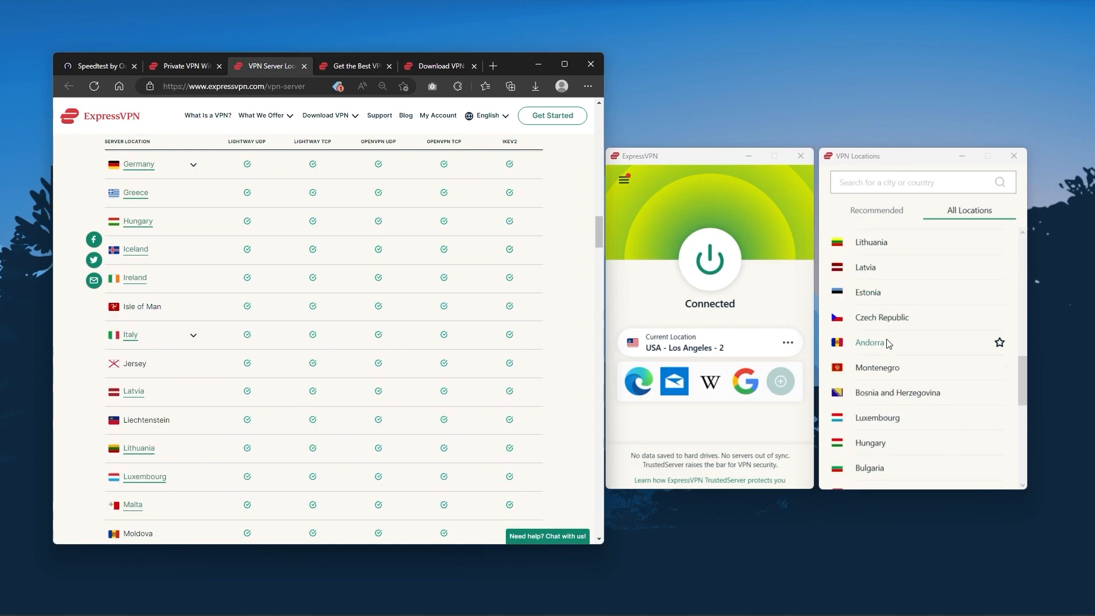
{"action": "scroll", "scroll_direction": "up", "scroll_amount": 3}
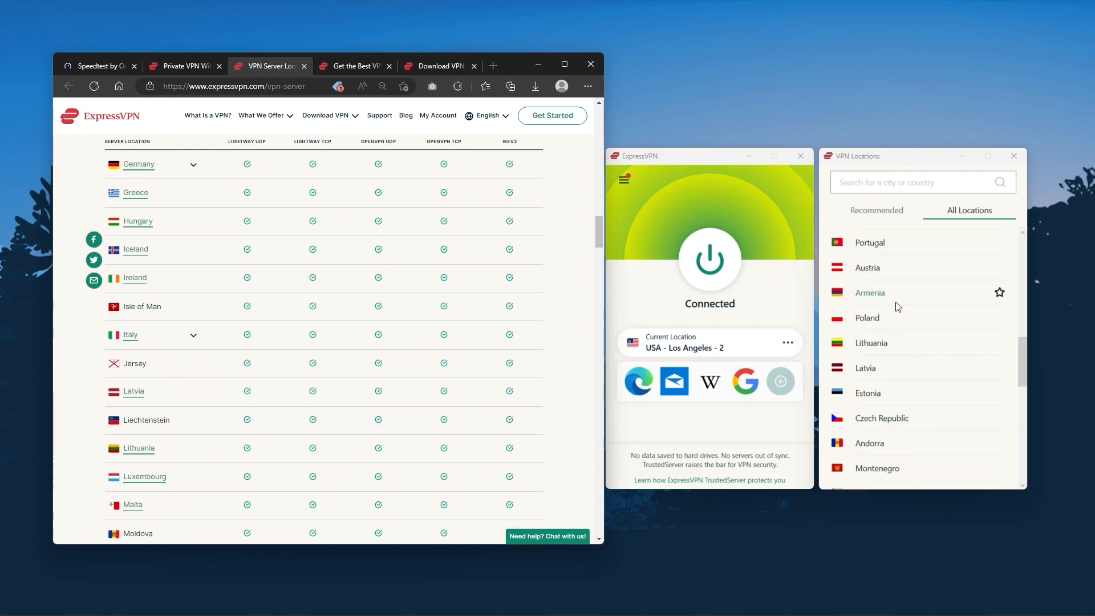
{"action": "left_click", "coordinate": [875, 210]}
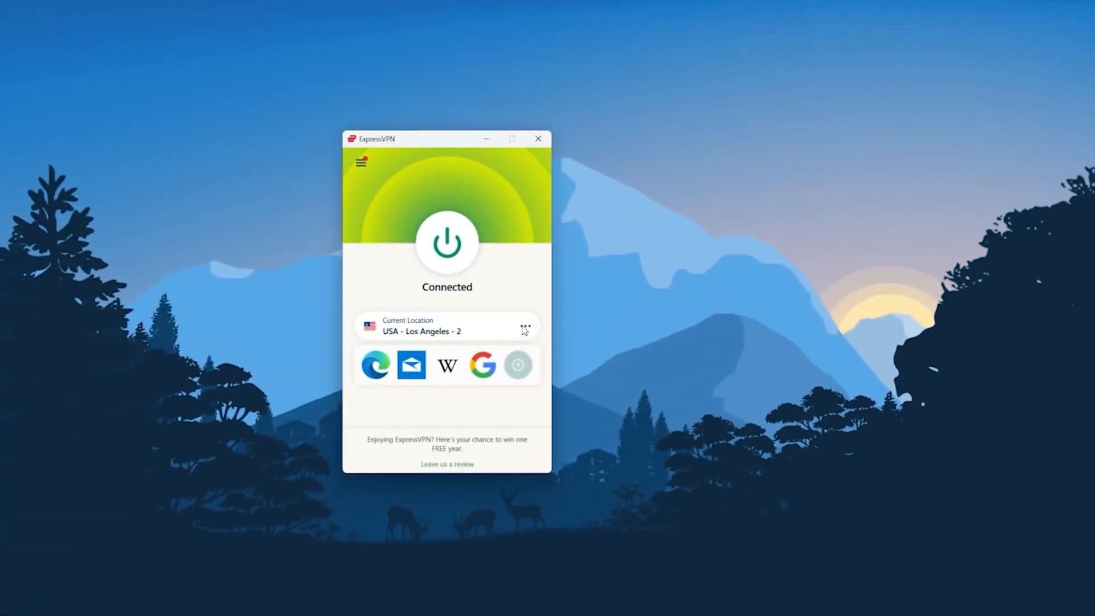
Reopen VPN Locations and bring up the General options with startup, Network Lock and split tunneling.
{"action": "left_click", "coordinate": [525, 328]}
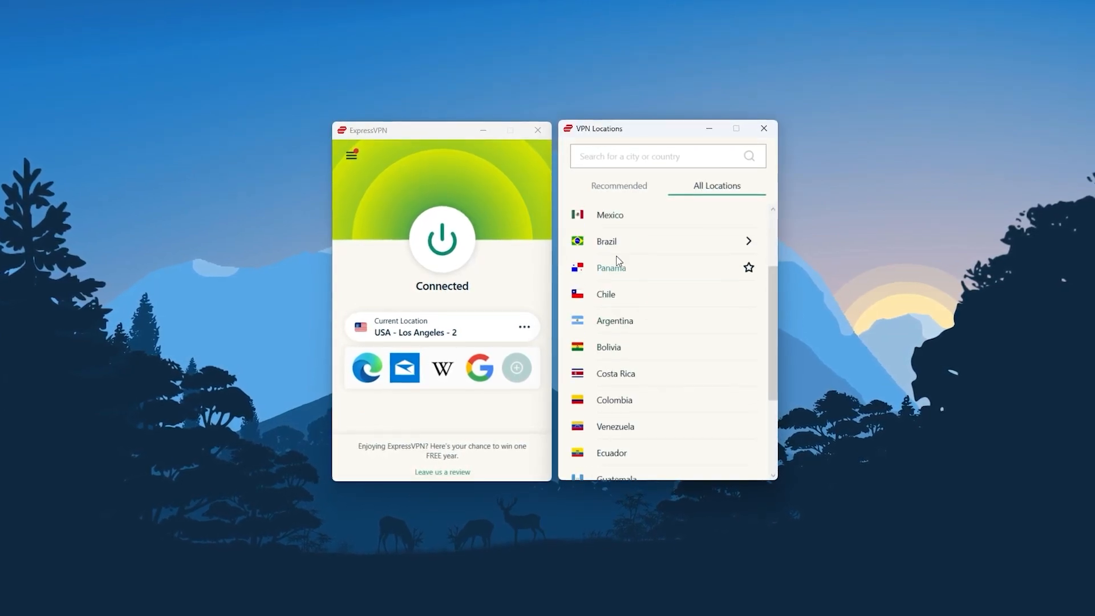
{"action": "left_click", "coordinate": [762, 128]}
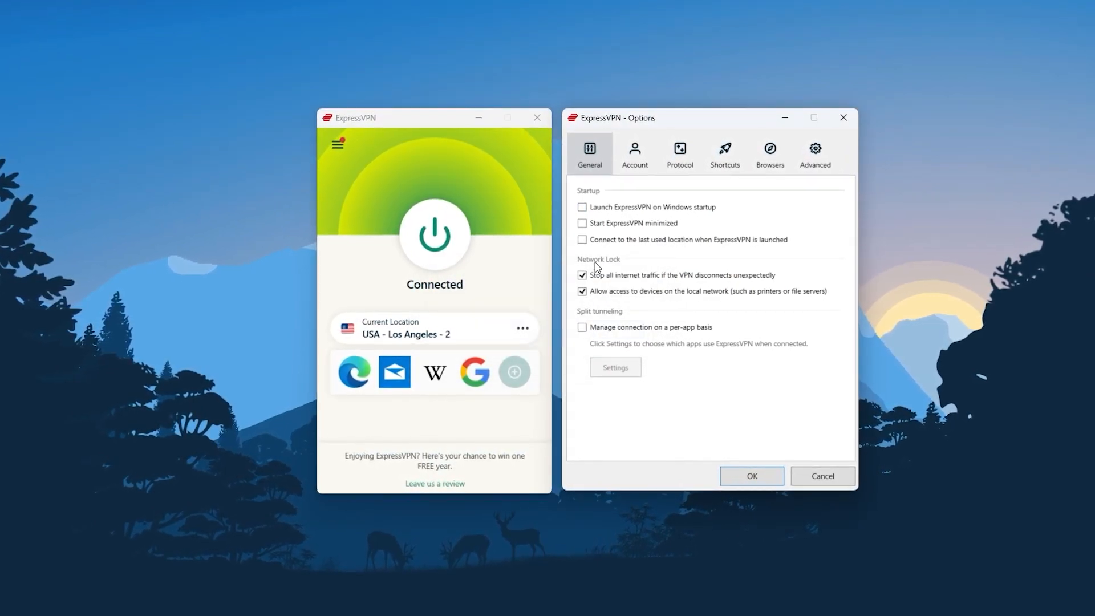
{"action": "left_click", "coordinate": [677, 151]}
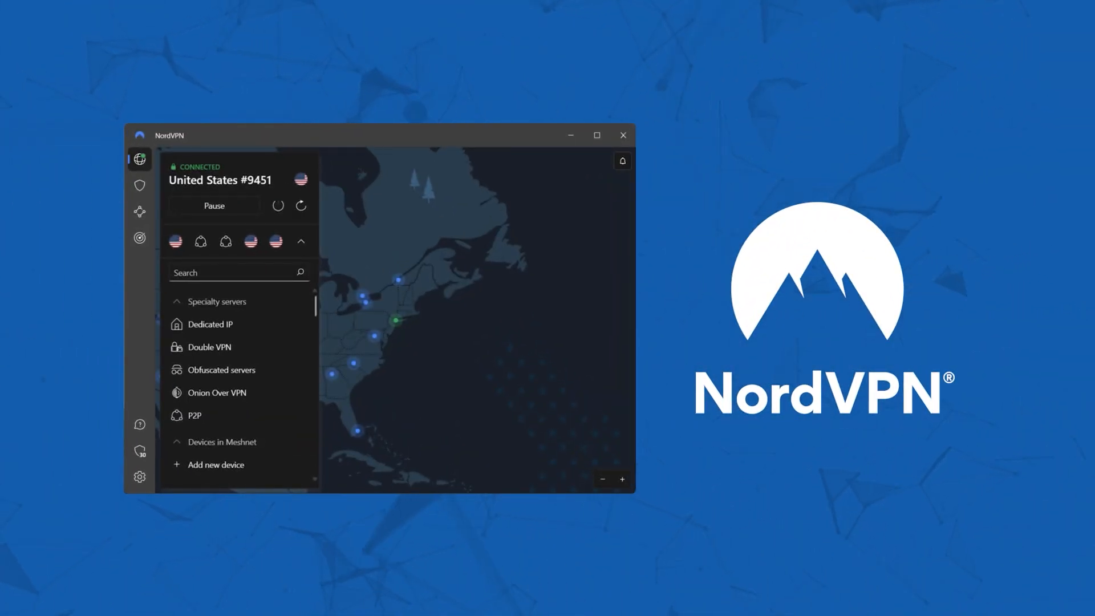
Review NordVPN's Threat Protection page and return to the server list and map.
{"action": "left_click_drag", "start_coordinate": [349, 135], "coordinate": [233, 135]}
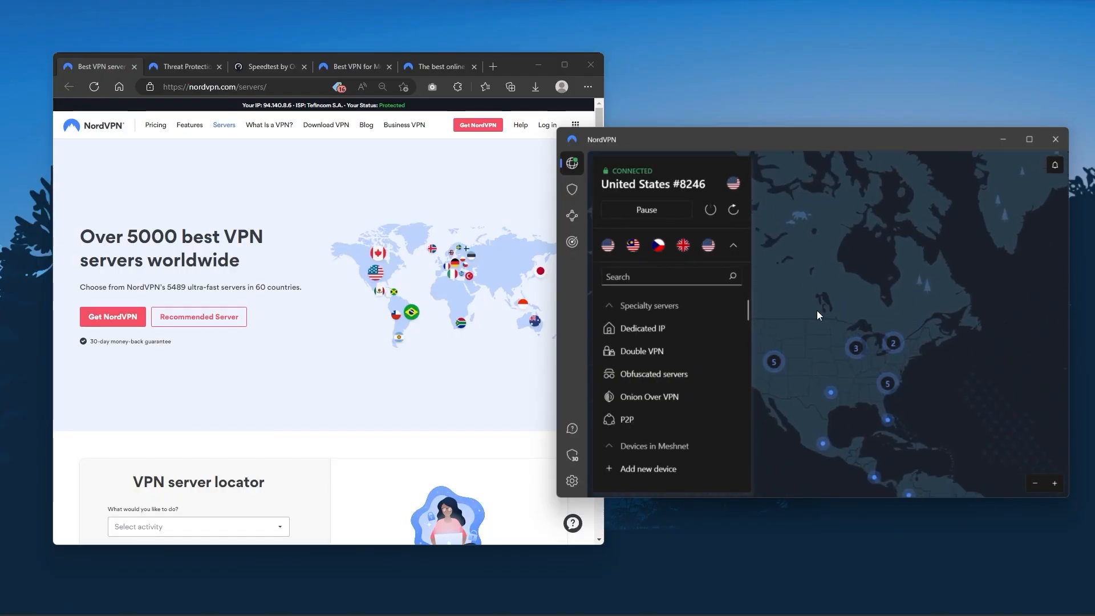
{"action": "scroll", "scroll_direction": "down", "scroll_amount": 3}
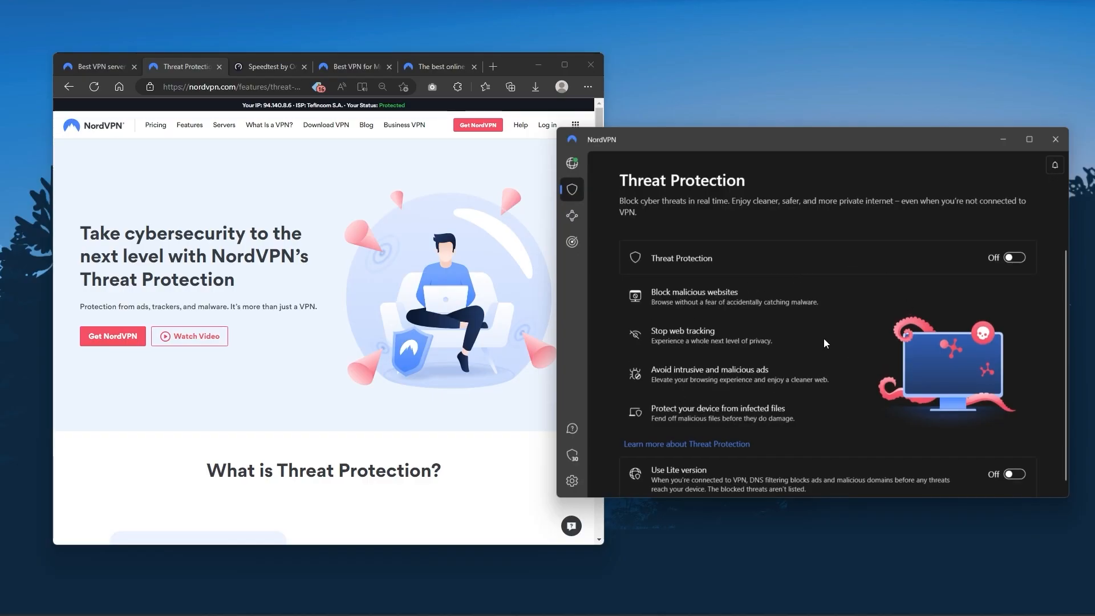
{"action": "left_click", "coordinate": [571, 163]}
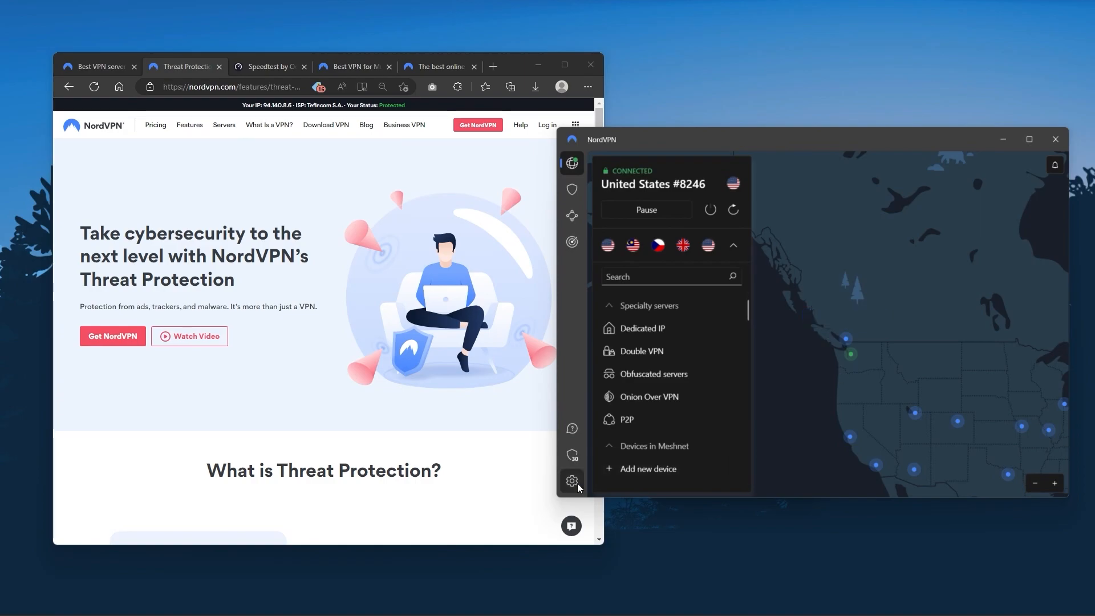
View the Meshnet feature page, then the Dark Web Monitor page.
{"action": "left_click", "coordinate": [572, 216]}
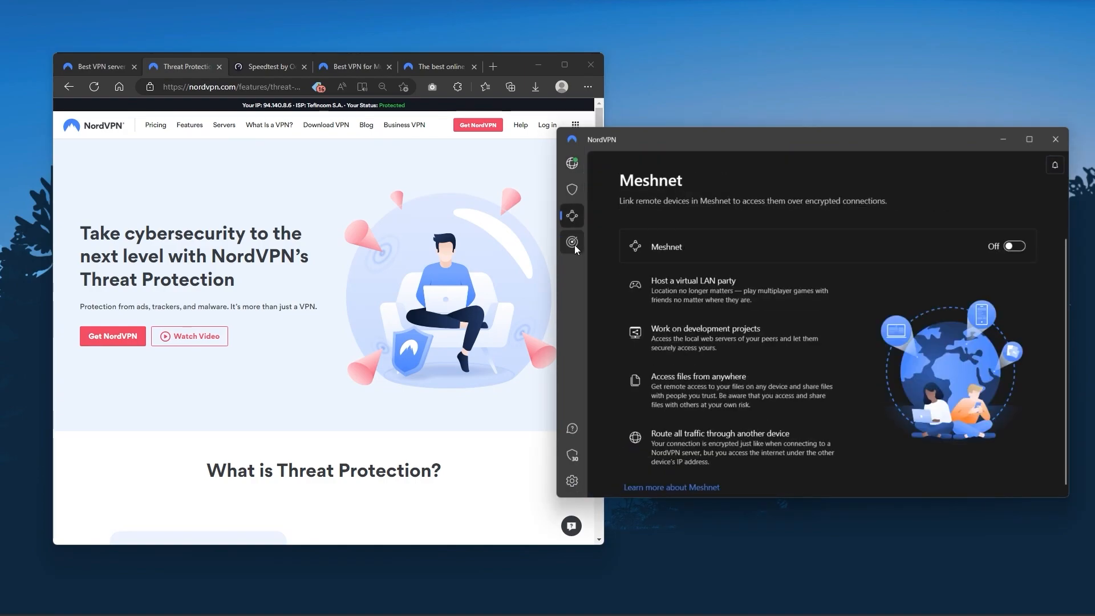
{"action": "left_click", "coordinate": [269, 66]}
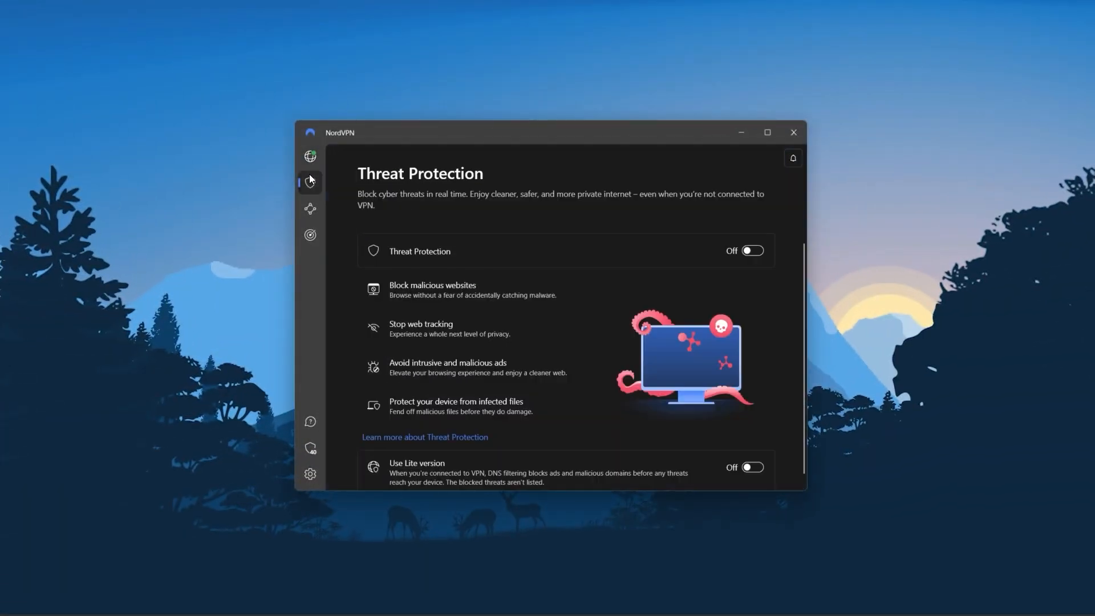
{"action": "left_click", "coordinate": [309, 233]}
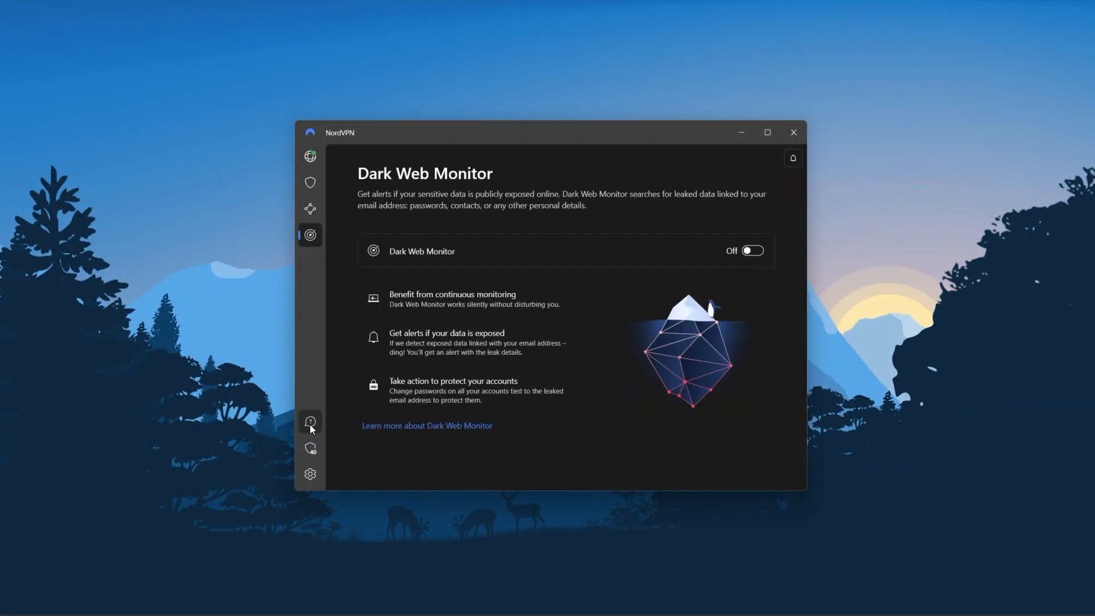
{"action": "left_click", "coordinate": [311, 474]}
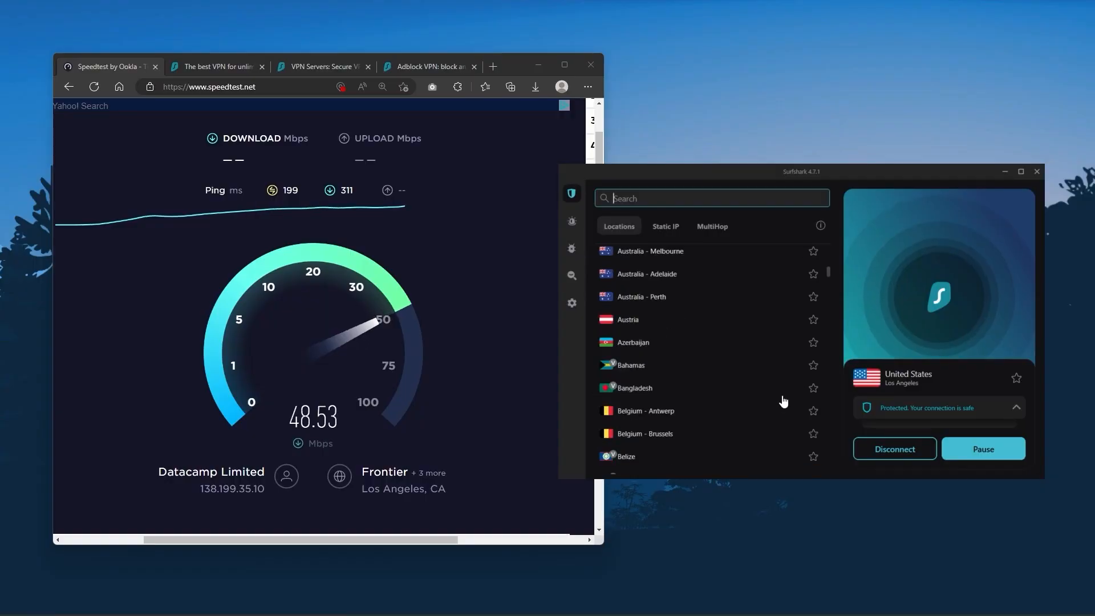
Scroll Surfshark's locations list and switch to the Surfshark VPN Servers web page.
{"action": "scroll", "scroll_direction": "up", "scroll_amount": 3}
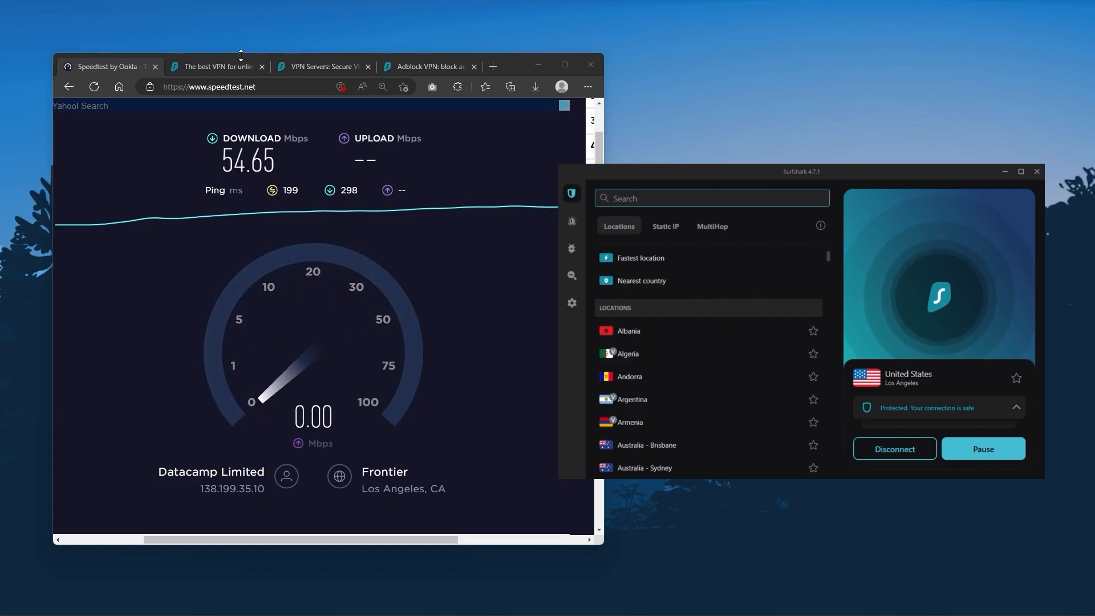
{"action": "left_click", "coordinate": [216, 67]}
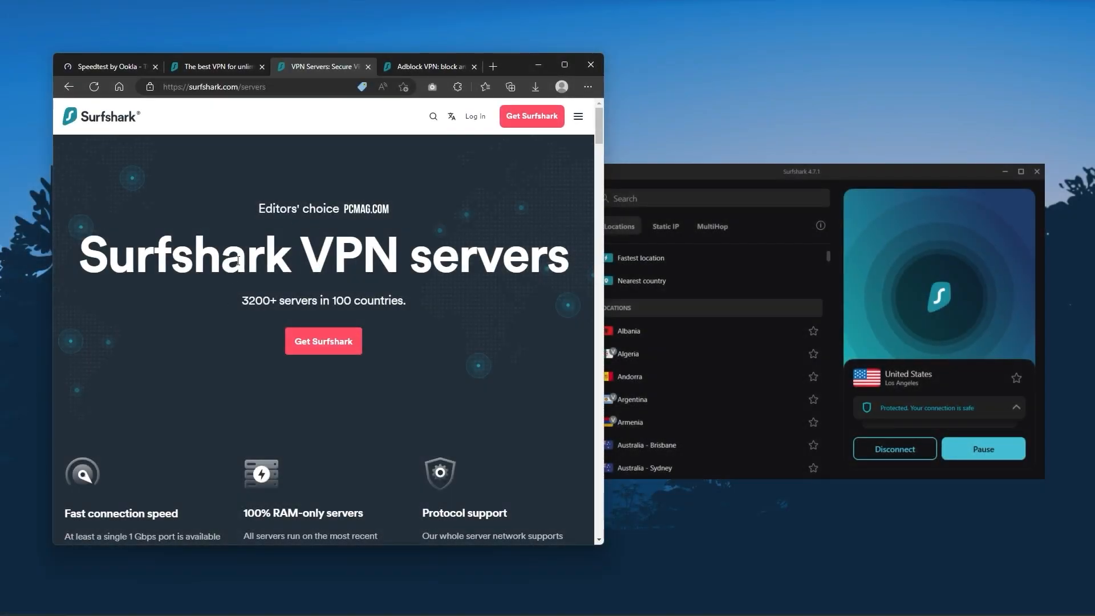
Scroll the website server table and app country list, then bring up the CleanWeb ad-blocker page.
{"action": "scroll", "scroll_direction": "down", "scroll_amount": 3}
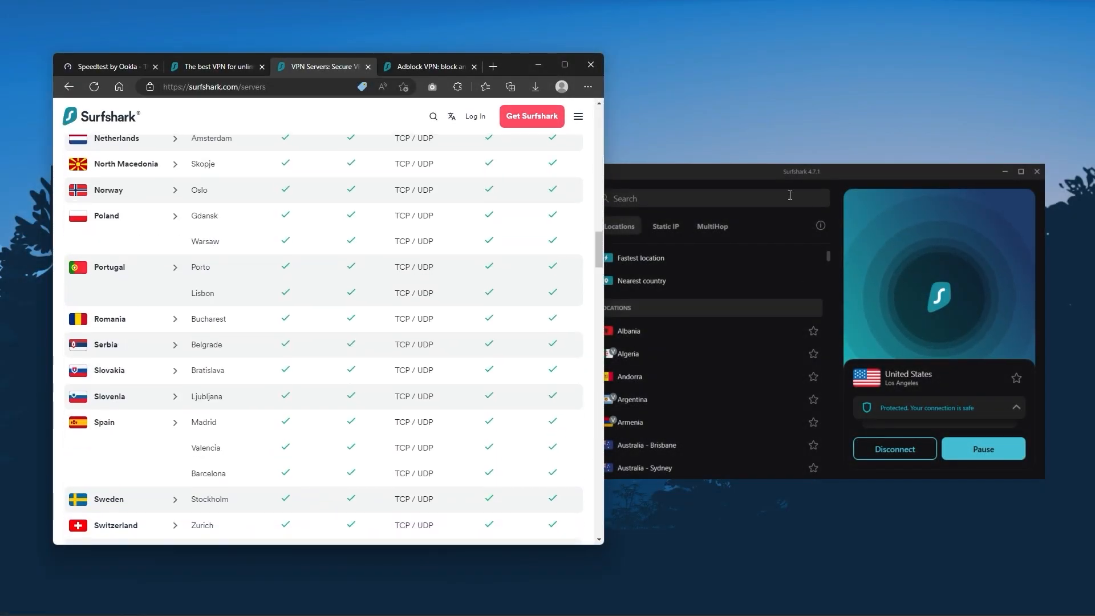
{"action": "scroll", "scroll_direction": "down", "scroll_amount": 3}
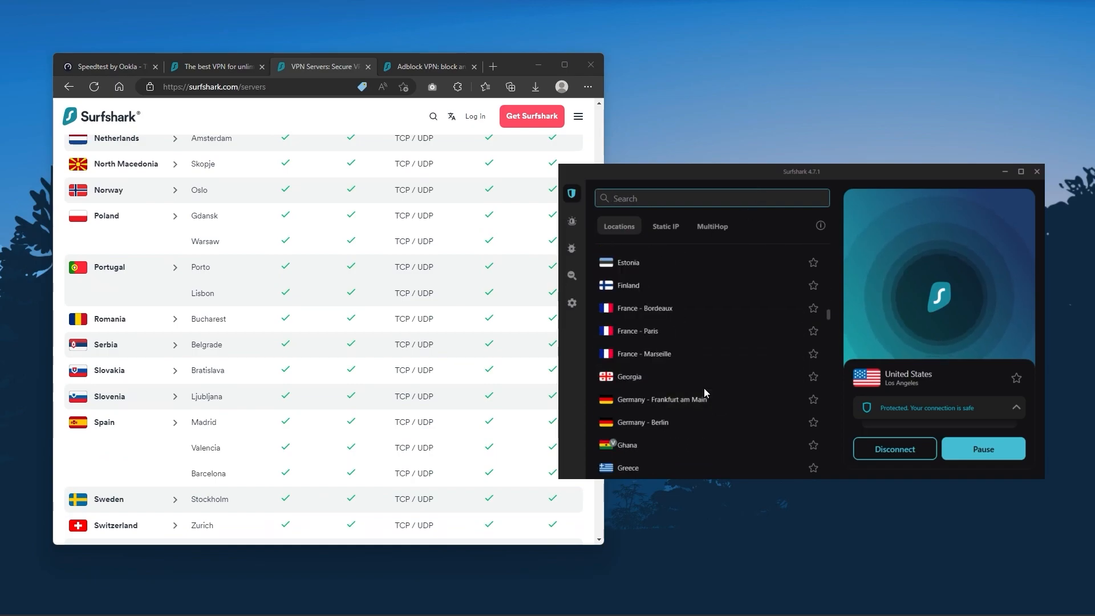
{"action": "left_click", "coordinate": [428, 66]}
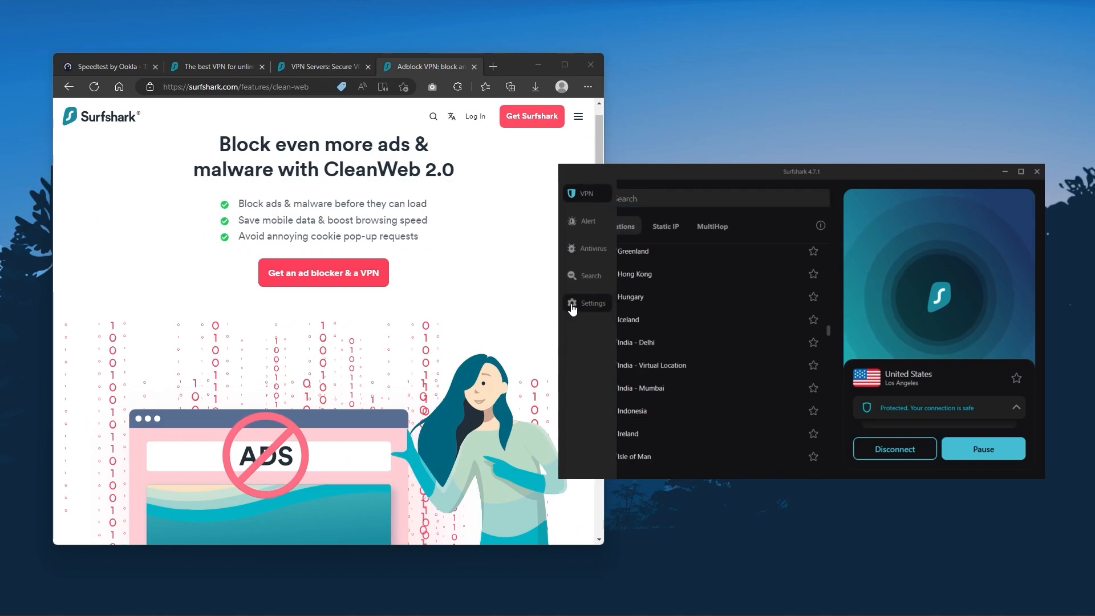
In Surfshark VPN settings, review Advanced Security and turn Rotating IP back on.
{"action": "left_click", "coordinate": [592, 304]}
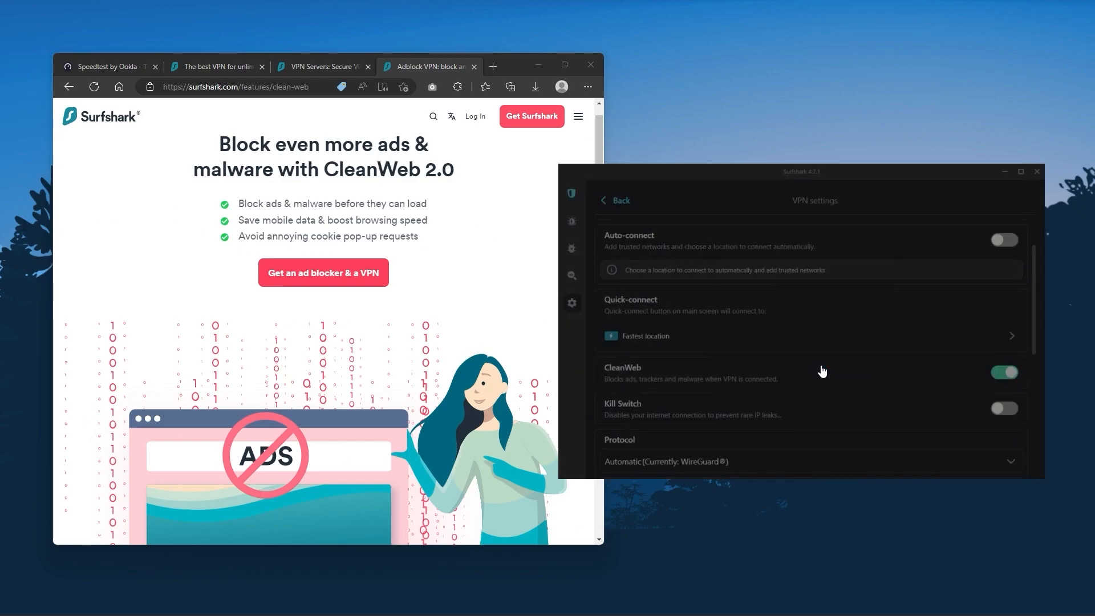
{"action": "scroll", "scroll_direction": "down", "scroll_amount": 3}
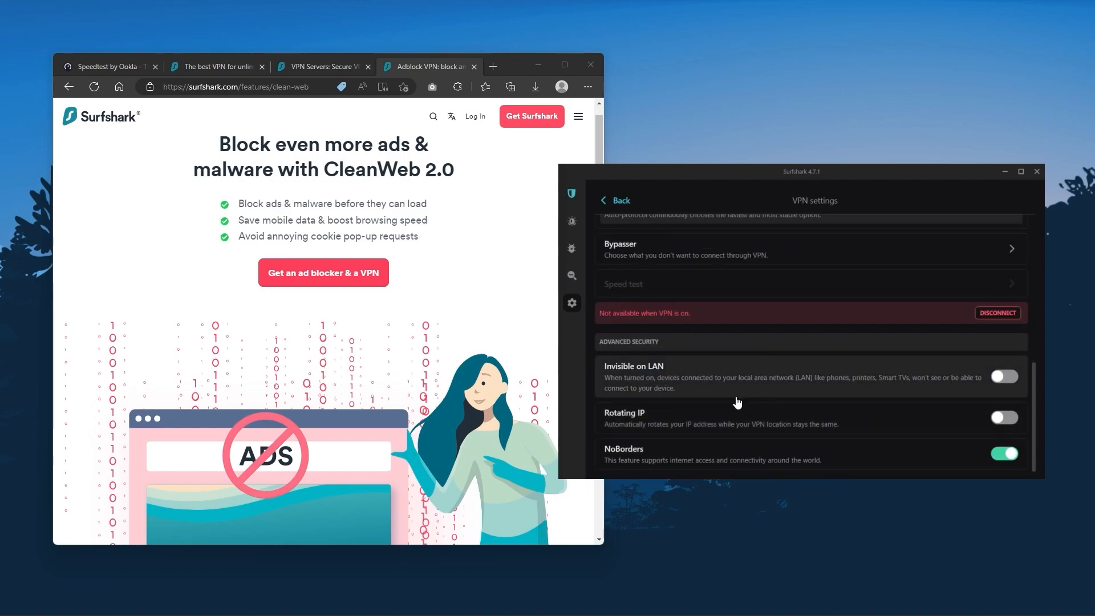
{"action": "left_click", "coordinate": [1003, 417]}
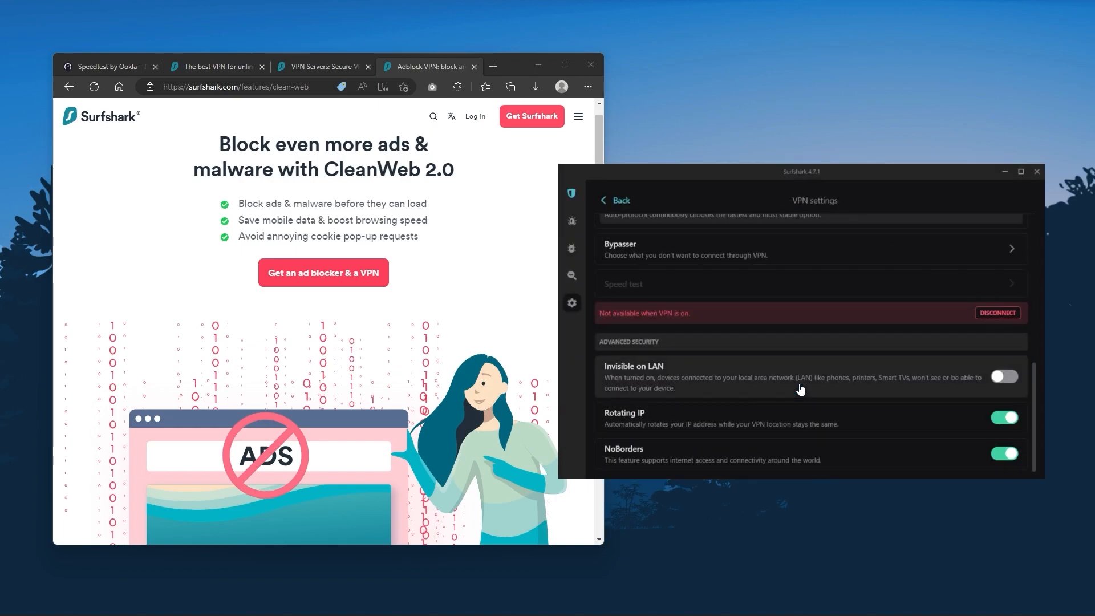
{"action": "mouse_move", "coordinate": [951, 424]}
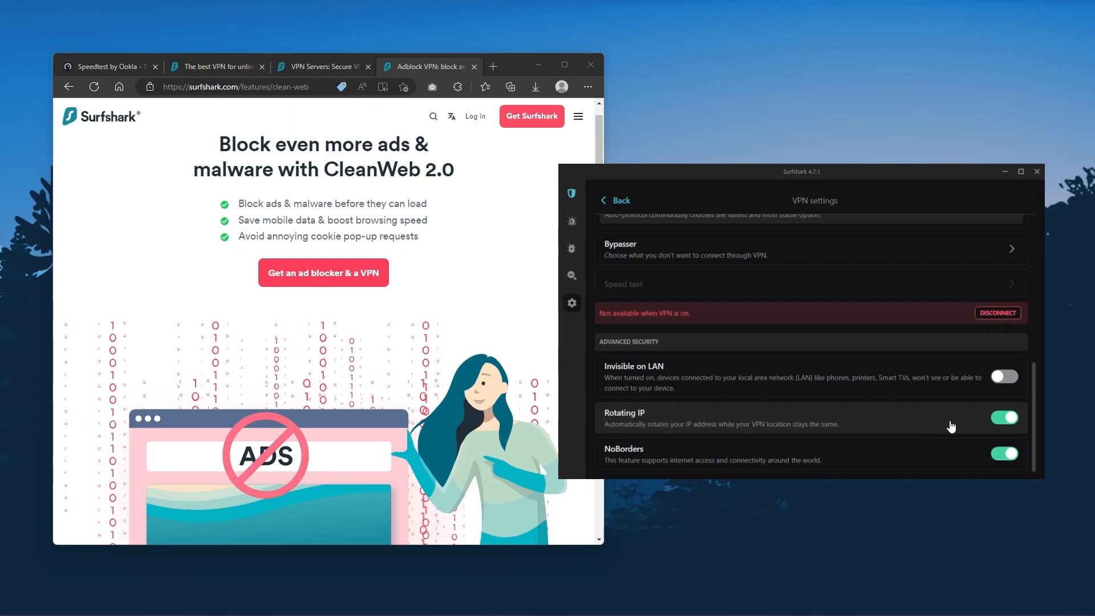
Return to the server locations list, scroll through it and switch to the browser tab.
{"action": "left_click", "coordinate": [617, 201]}
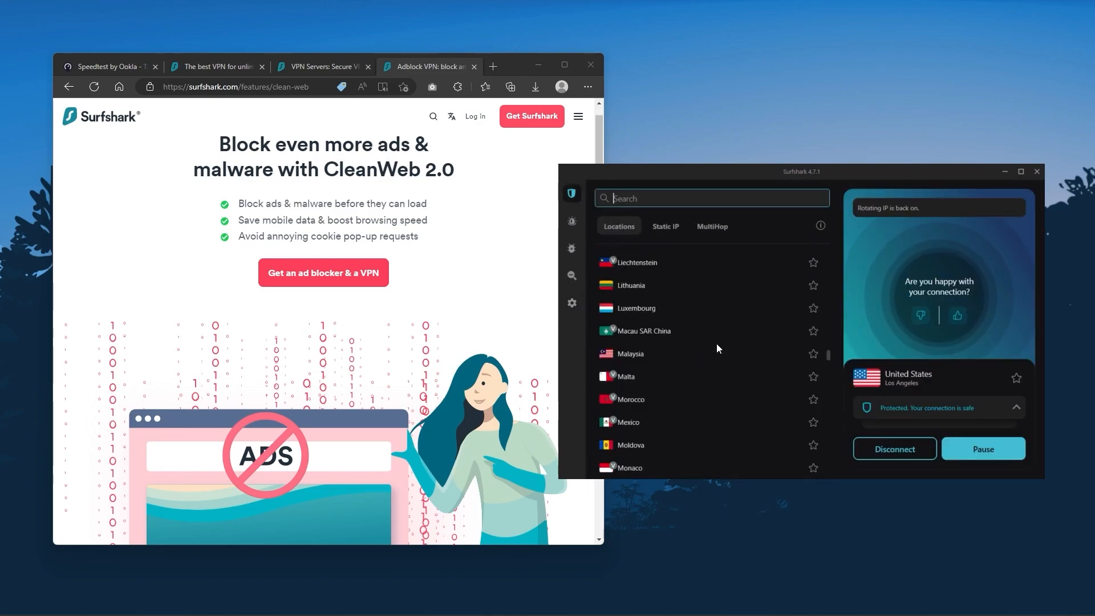
{"action": "scroll", "scroll_direction": "down", "scroll_amount": 3}
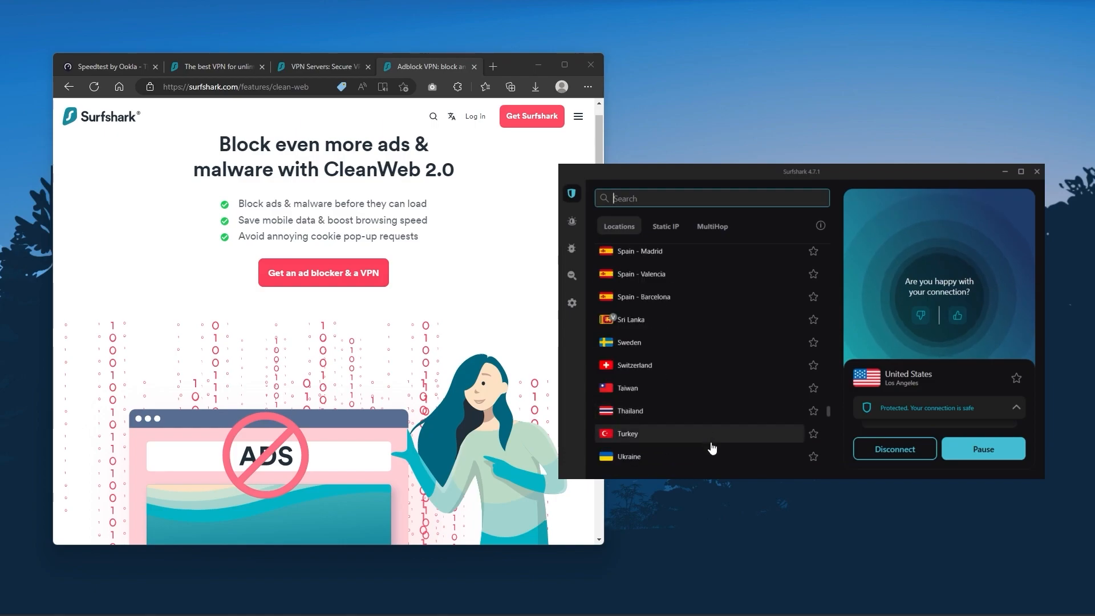
{"action": "scroll", "scroll_direction": "up", "scroll_amount": 3}
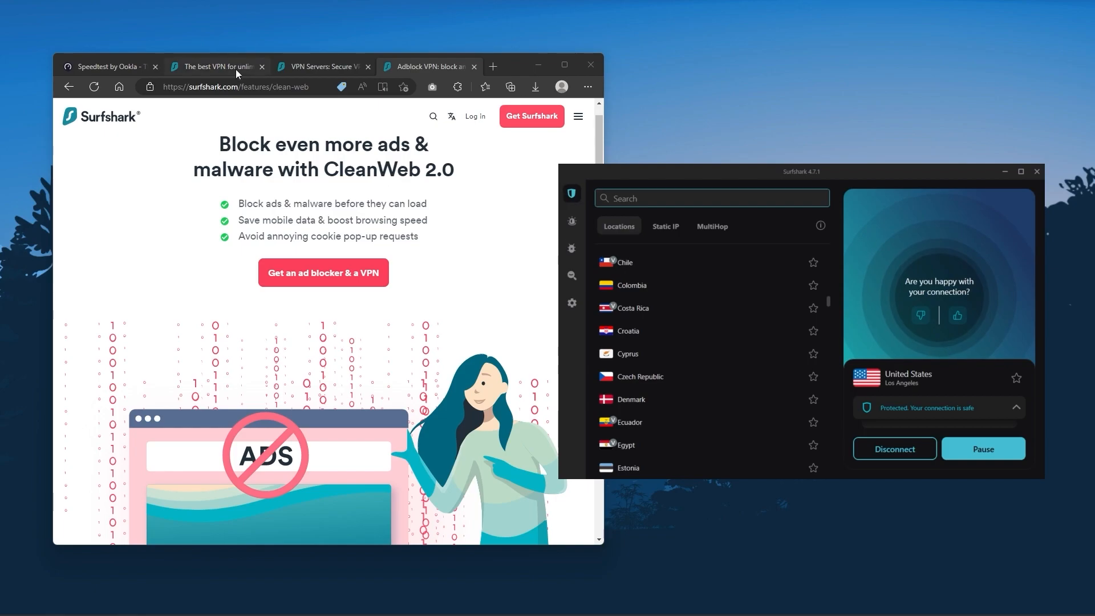
{"action": "left_click", "coordinate": [216, 66]}
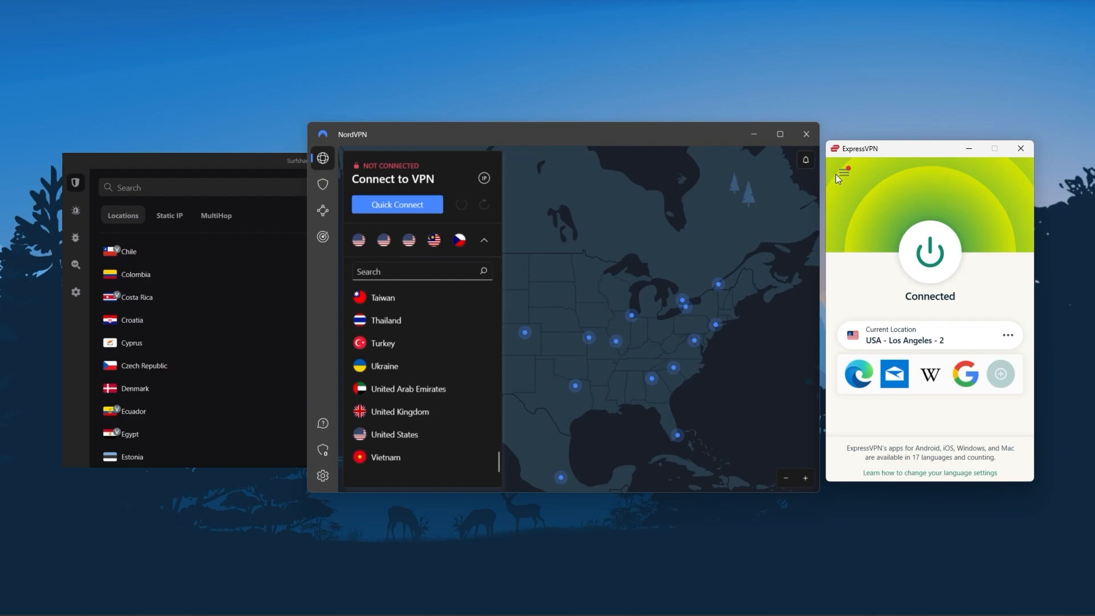
{"action": "left_click", "coordinate": [843, 172]}
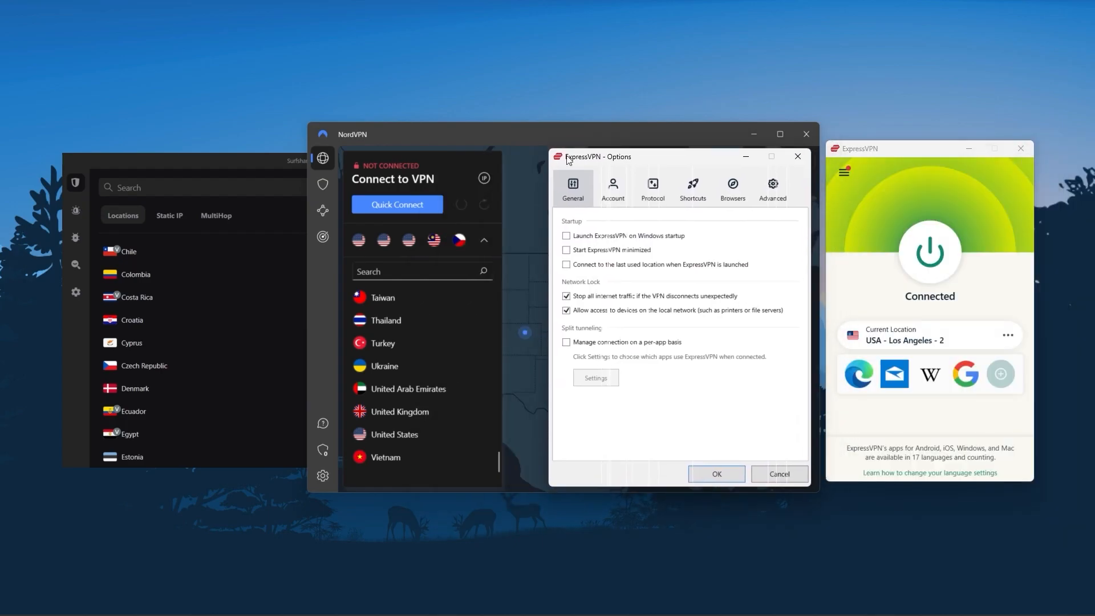
{"action": "left_click", "coordinate": [651, 186]}
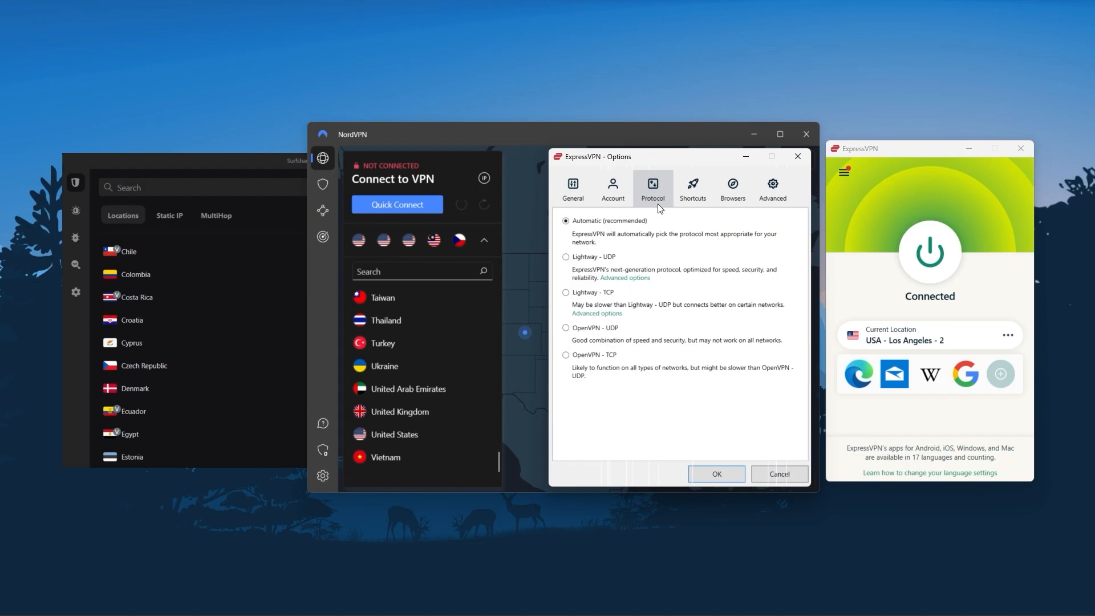
{"action": "mouse_move", "coordinate": [779, 473]}
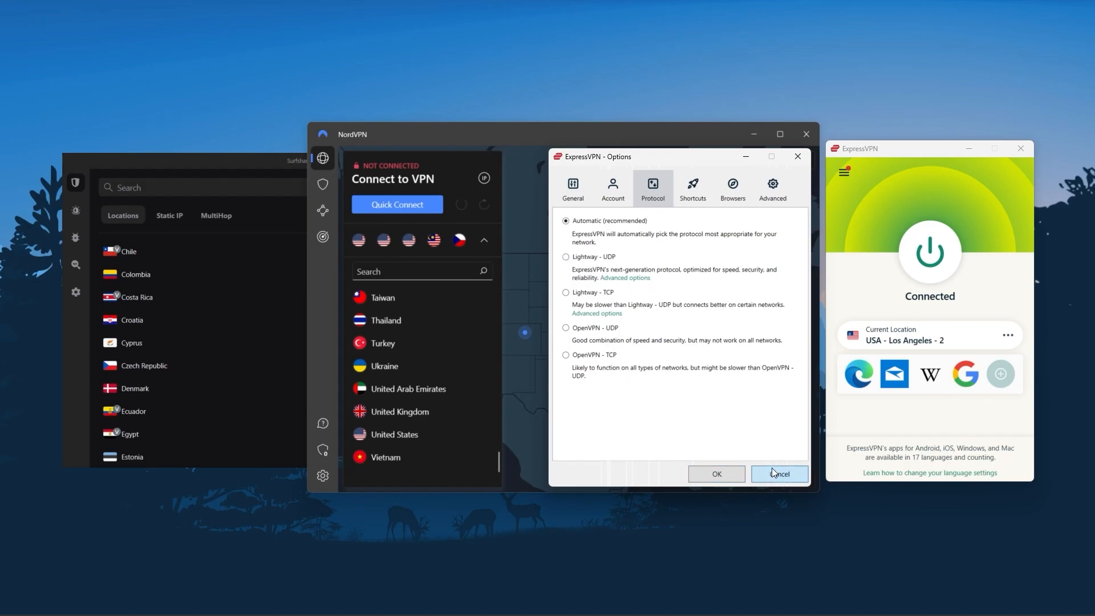
{"action": "left_click", "coordinate": [778, 474]}
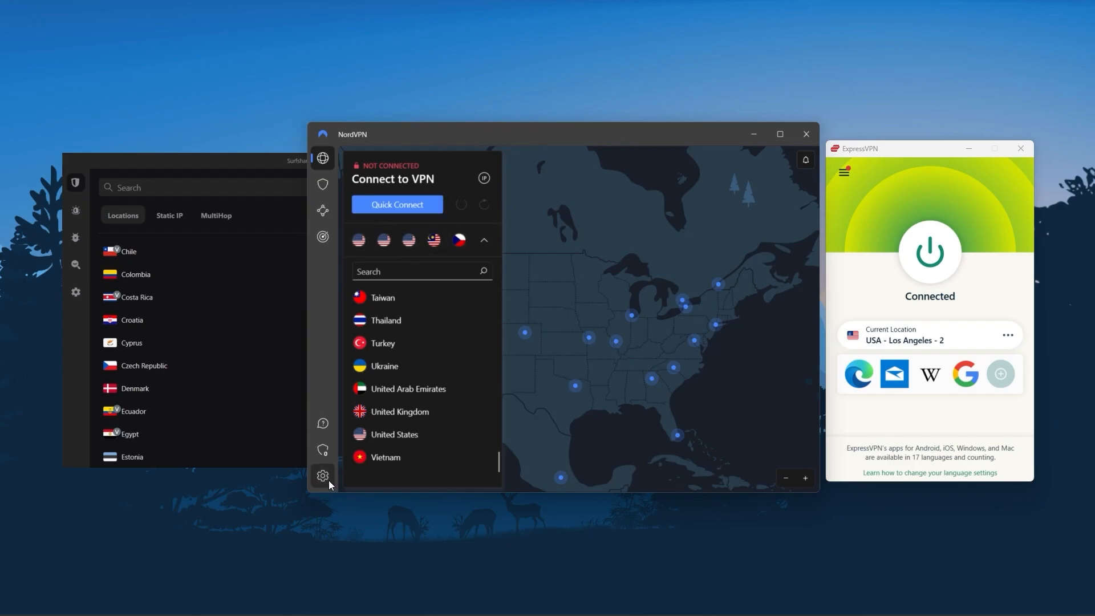
{"action": "left_click", "coordinate": [323, 476]}
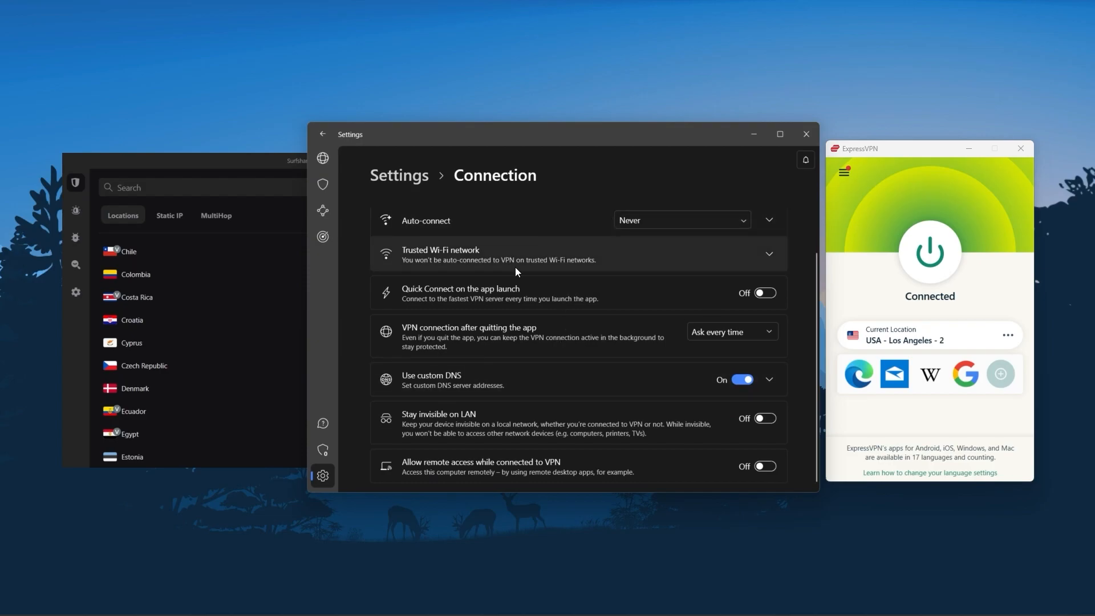
{"action": "mouse_move", "coordinate": [354, 207]}
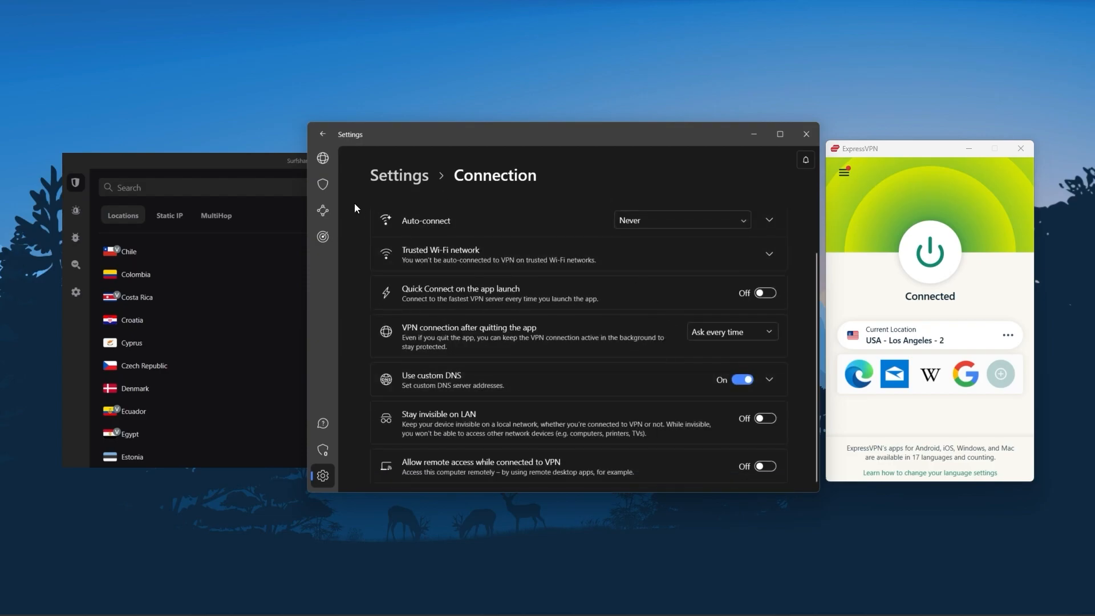
{"action": "left_click", "coordinate": [323, 210]}
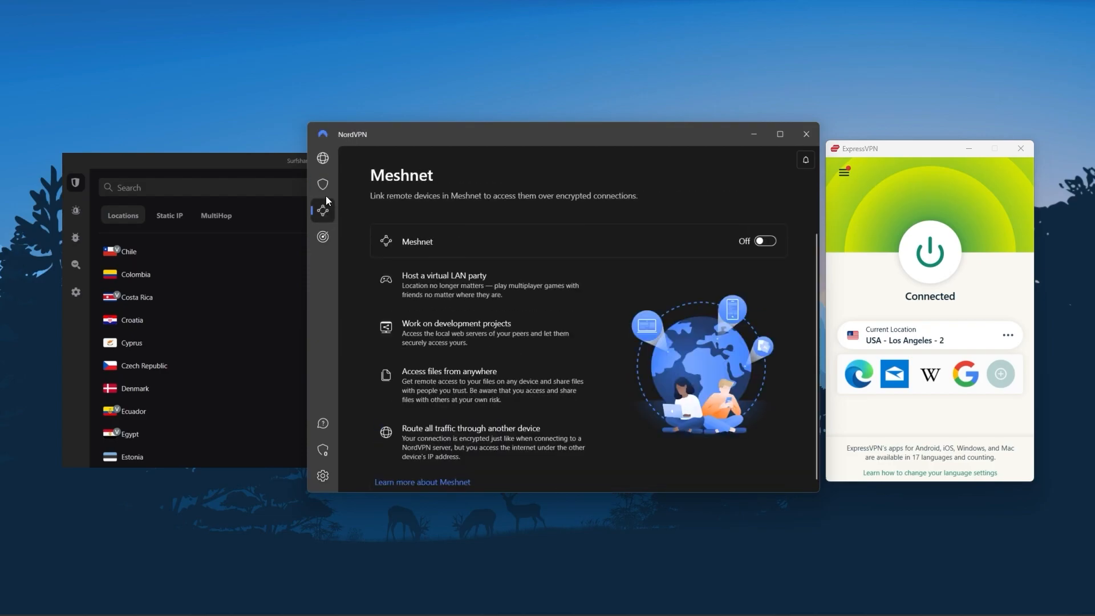
{"action": "left_click", "coordinate": [322, 157]}
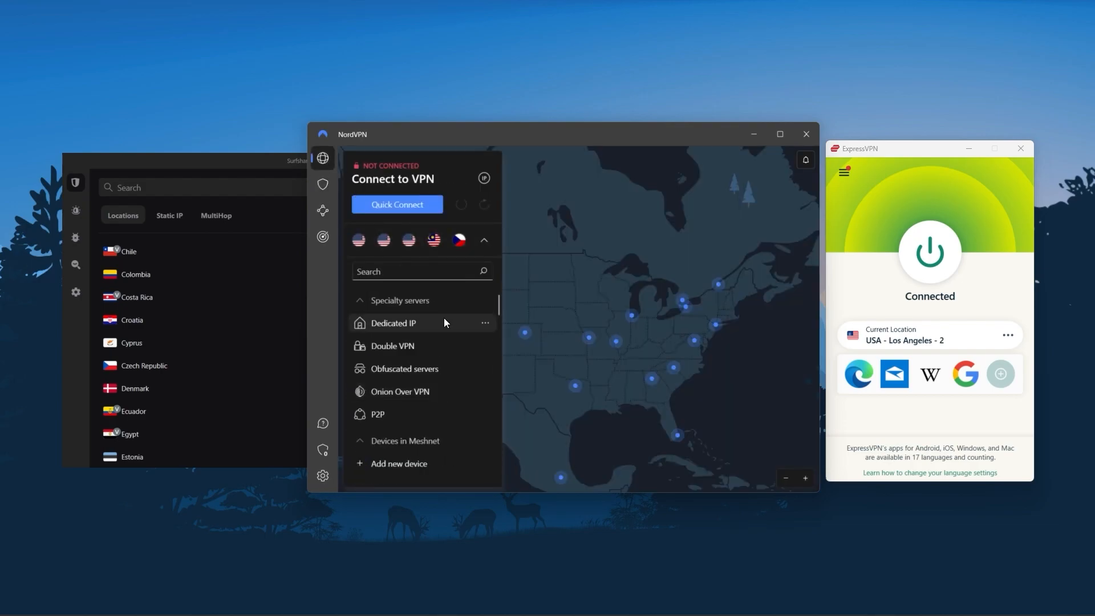
{"action": "mouse_move", "coordinate": [341, 283]}
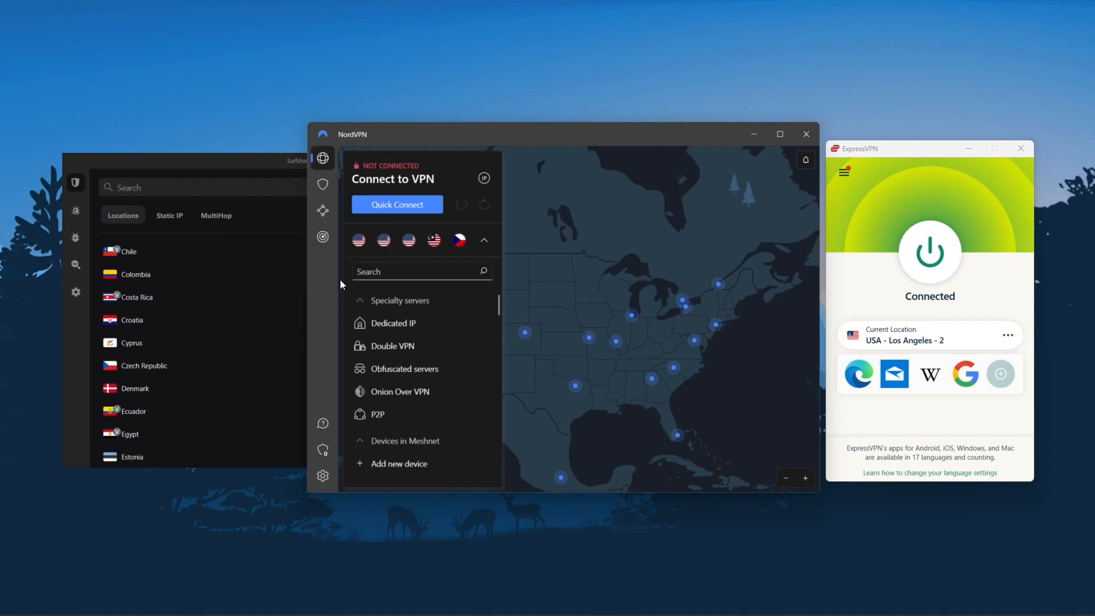
{"action": "mouse_move", "coordinate": [267, 151]}
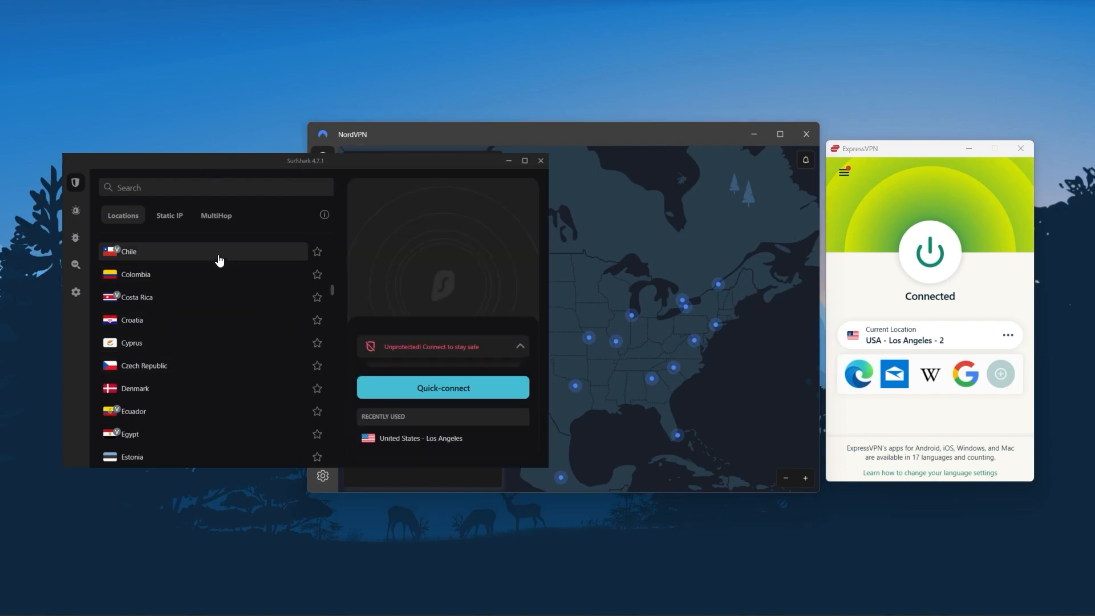
Browse Surfshark's disconnected locations list around India and Ireland, with a quick detour into the settings overview.
{"action": "scroll", "scroll_direction": "up", "scroll_amount": 3}
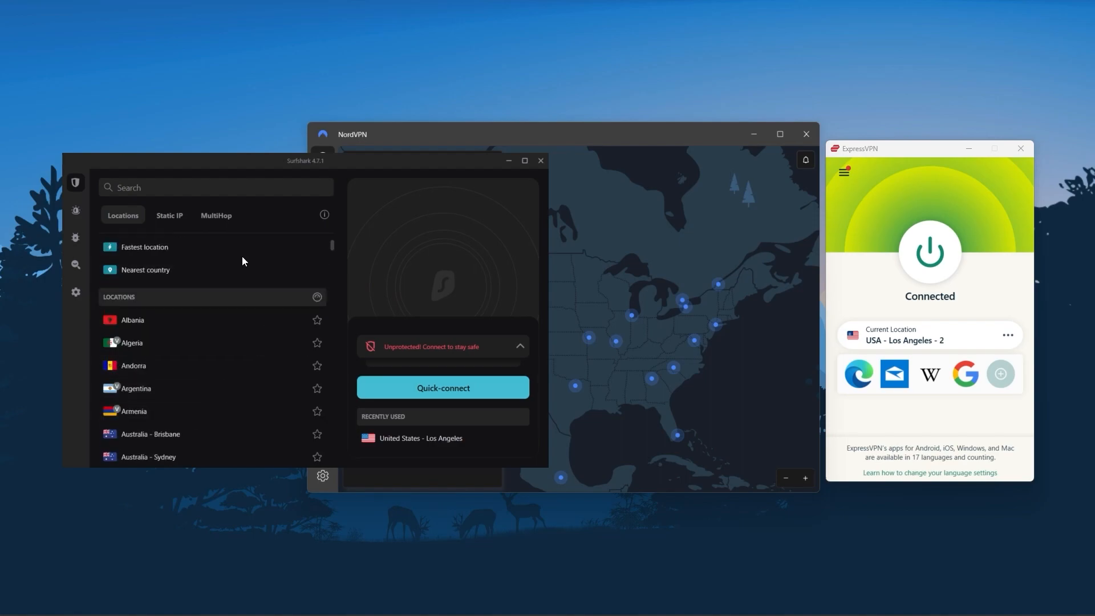
{"action": "scroll", "scroll_direction": "down", "scroll_amount": 3}
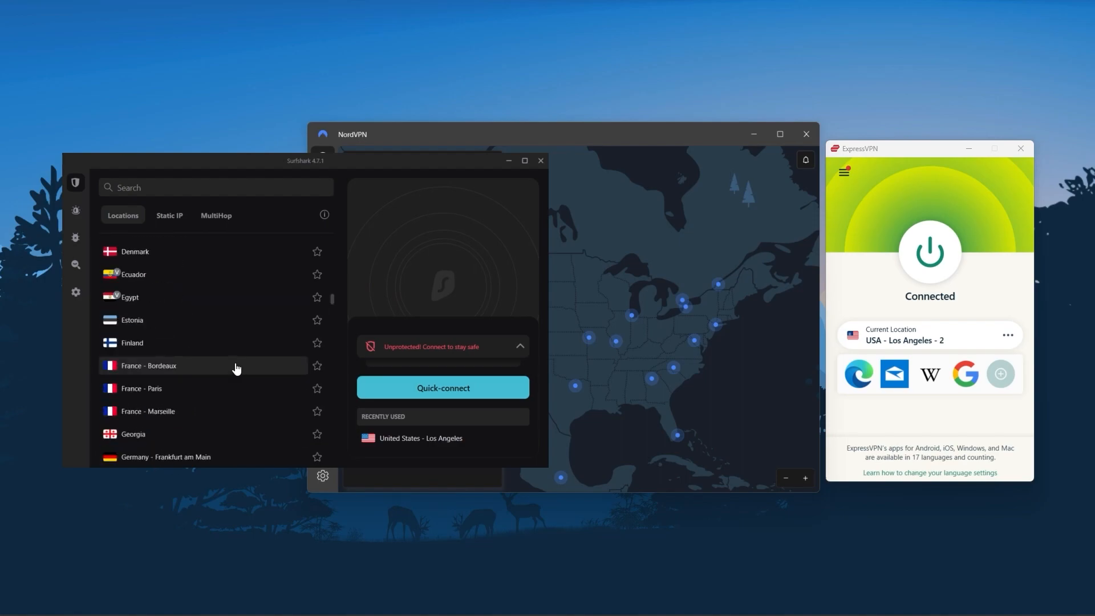
{"action": "left_click", "coordinate": [76, 292]}
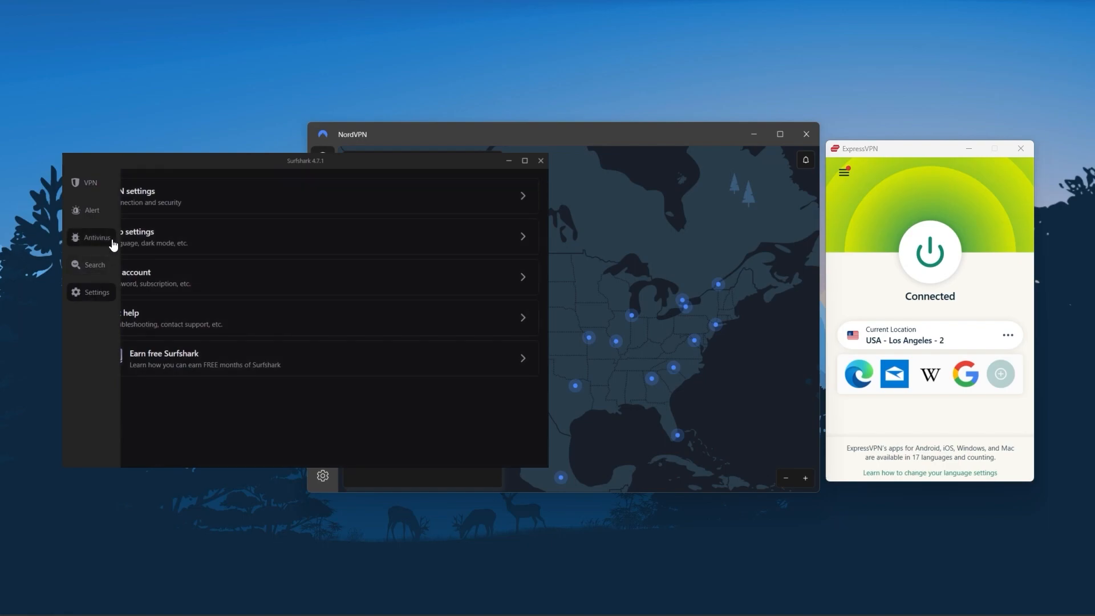
{"action": "left_click", "coordinate": [89, 183]}
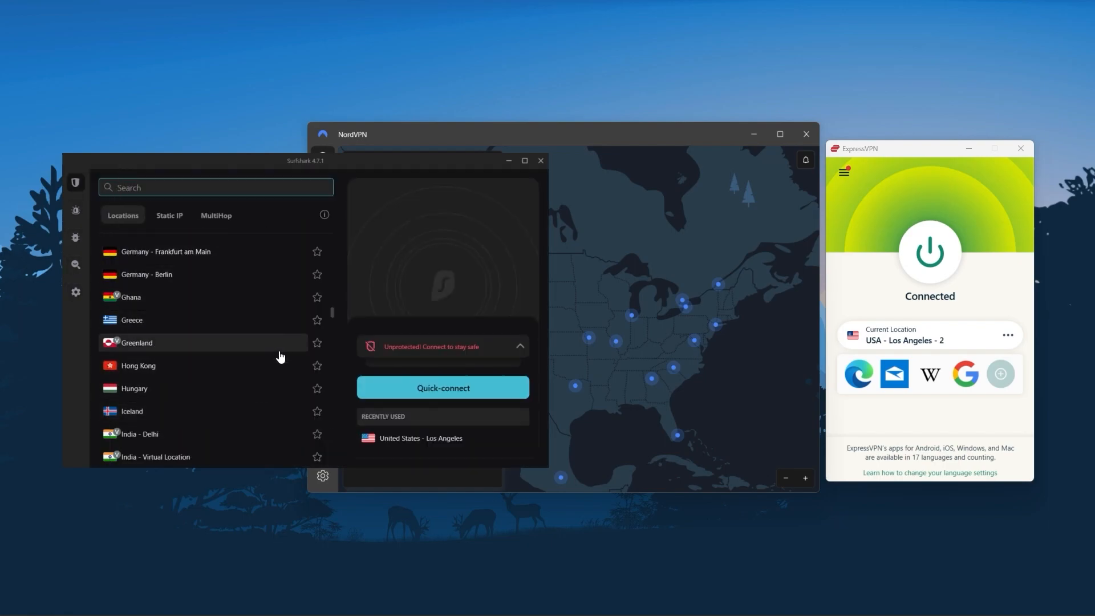
{"action": "scroll", "scroll_direction": "down", "scroll_amount": 3}
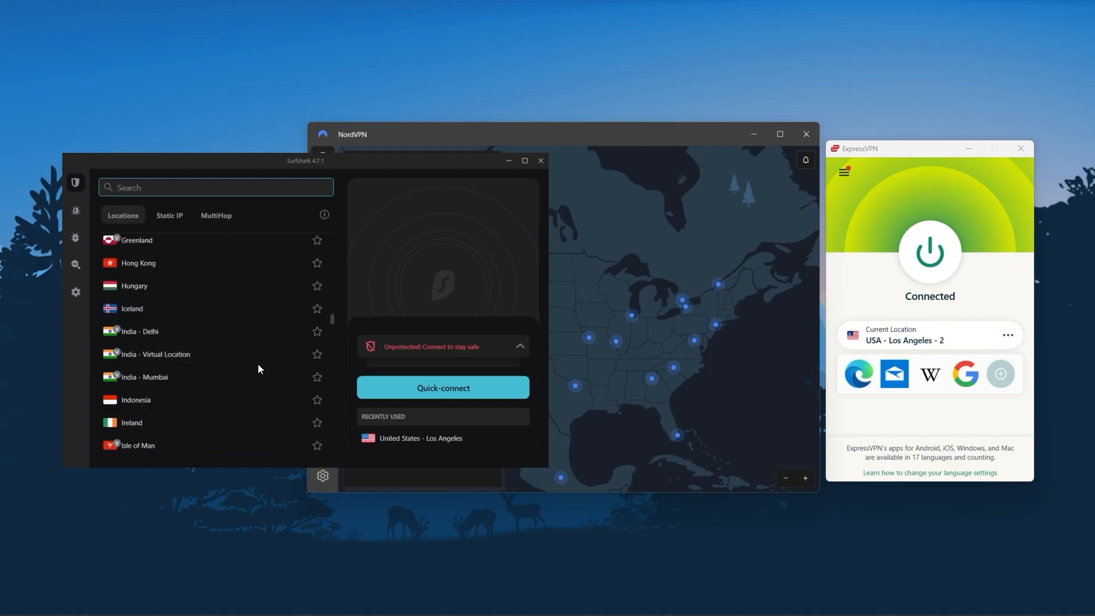
{"action": "mouse_move", "coordinate": [343, 318]}
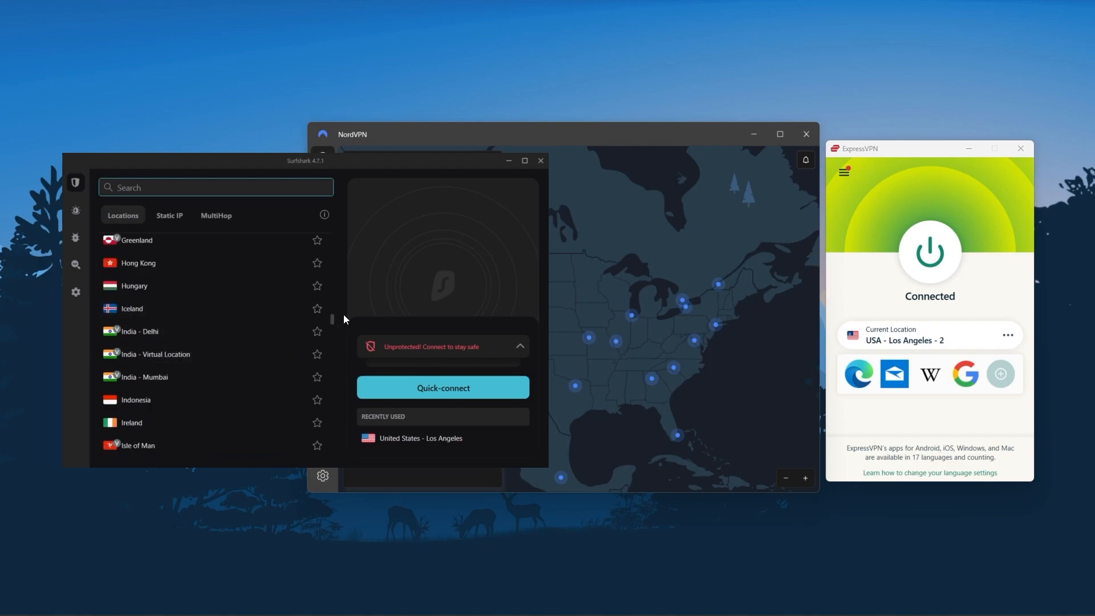